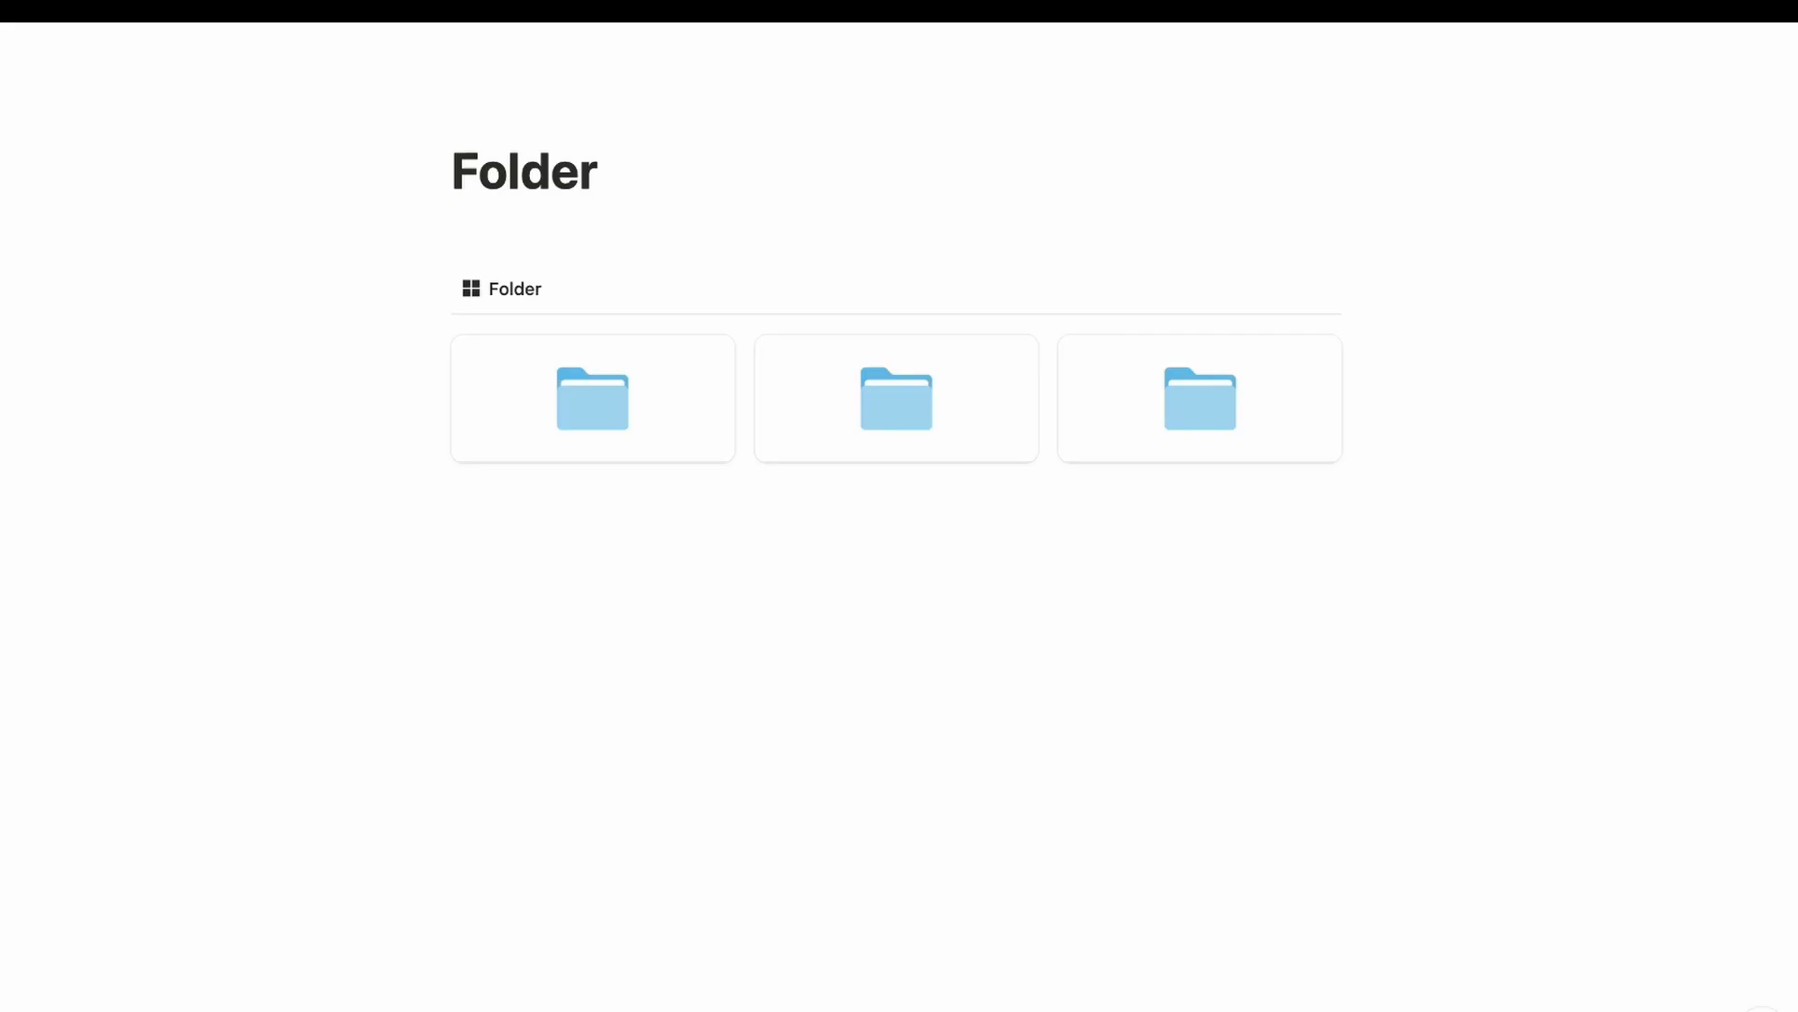
pyautogui.moveTo(937, 545)
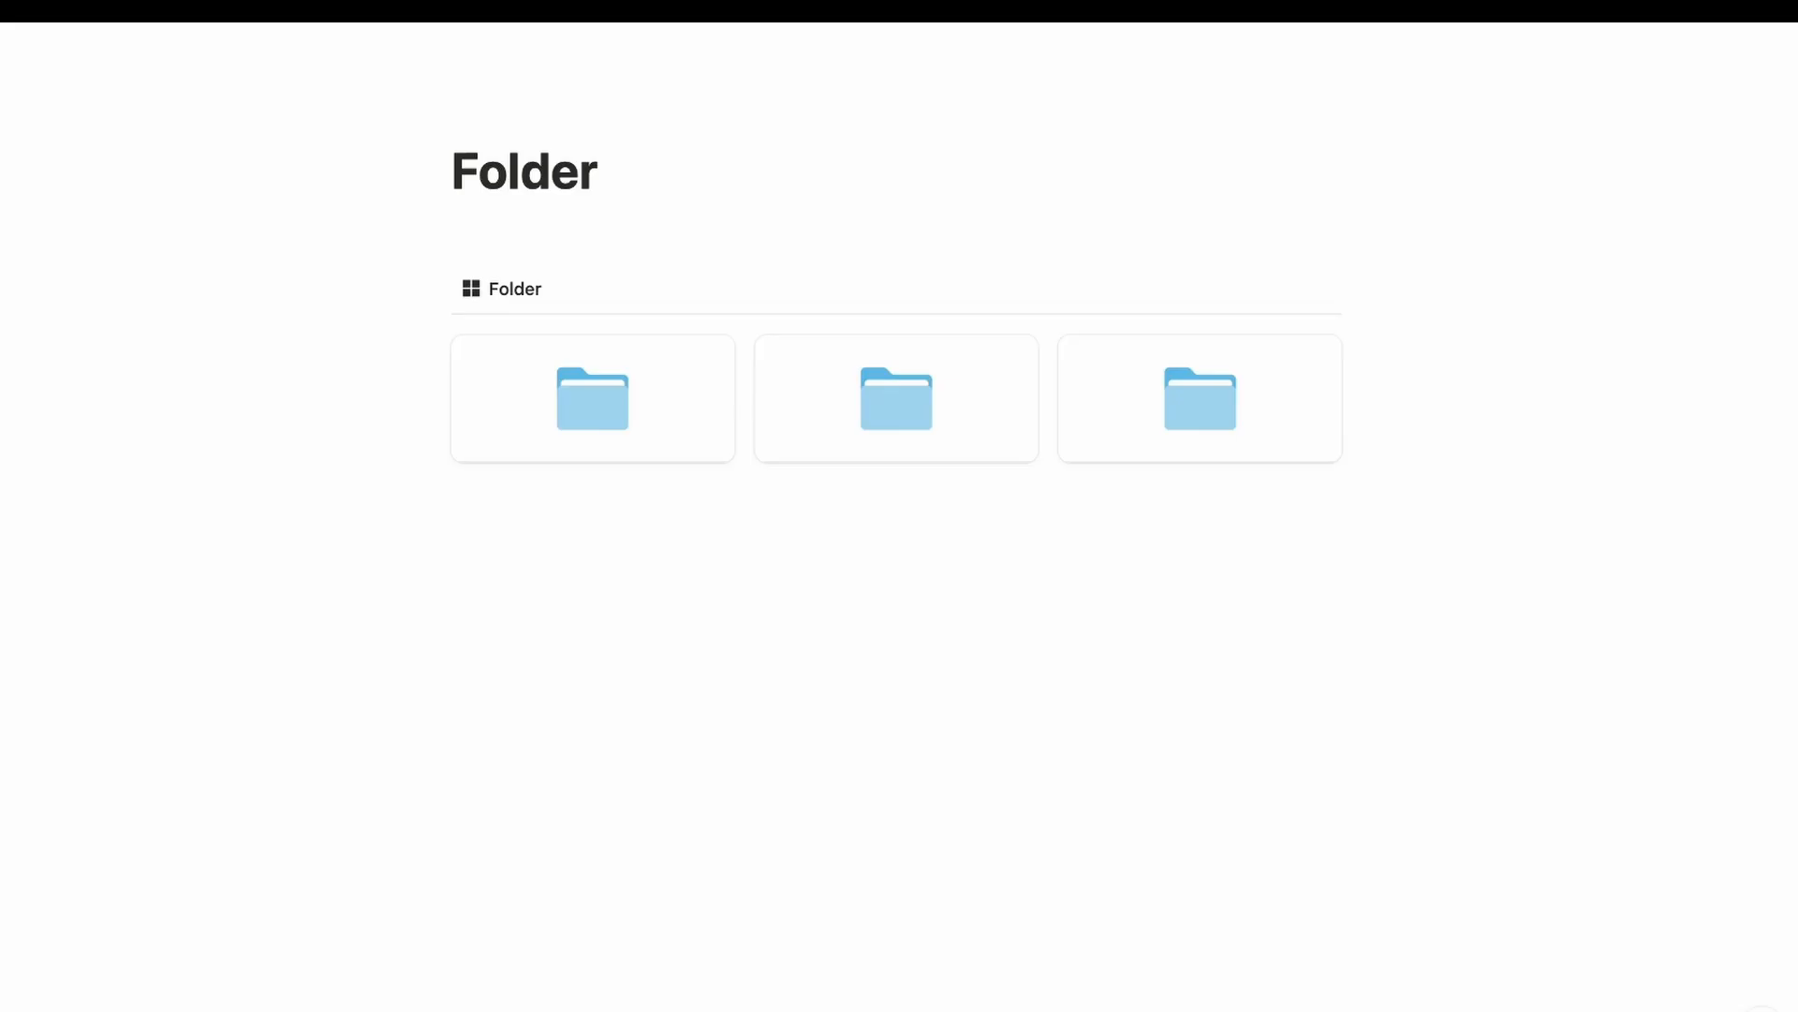
# Step: Search Flaticon for 'Folder' icons
pyautogui.click(1227, 289)
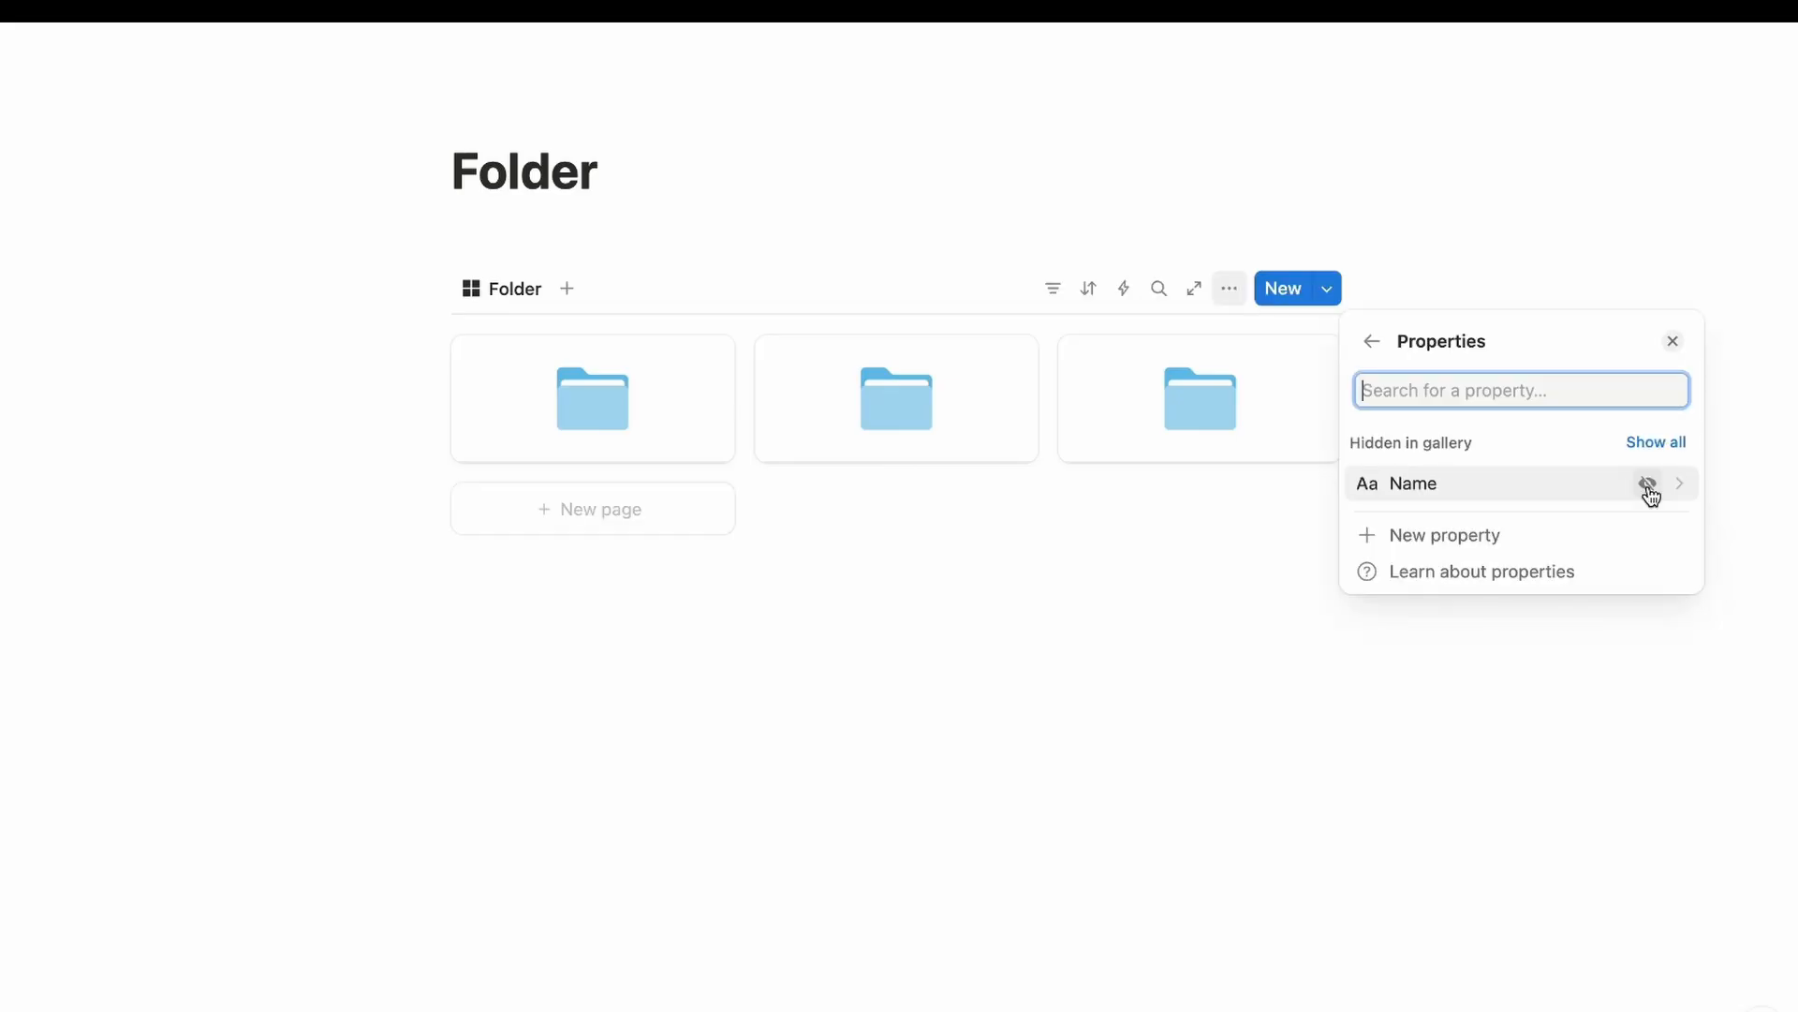
pyautogui.click(1648, 483)
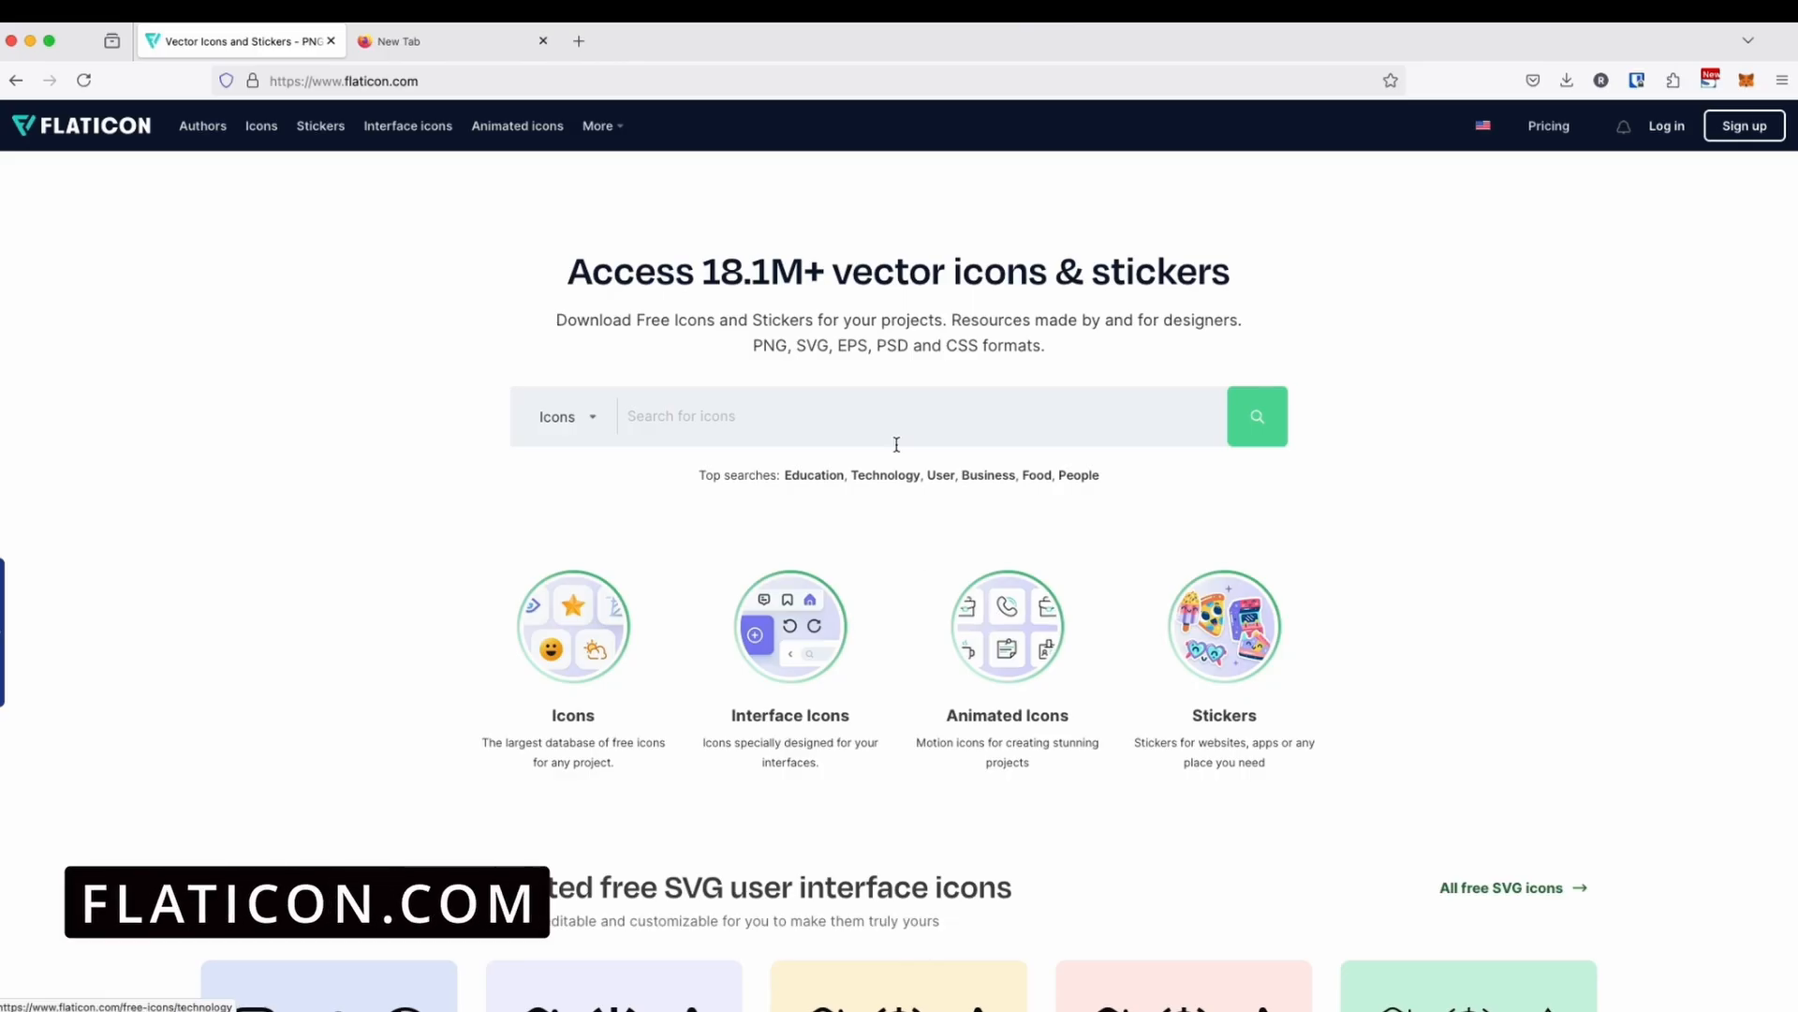
pyautogui.write('Folder')
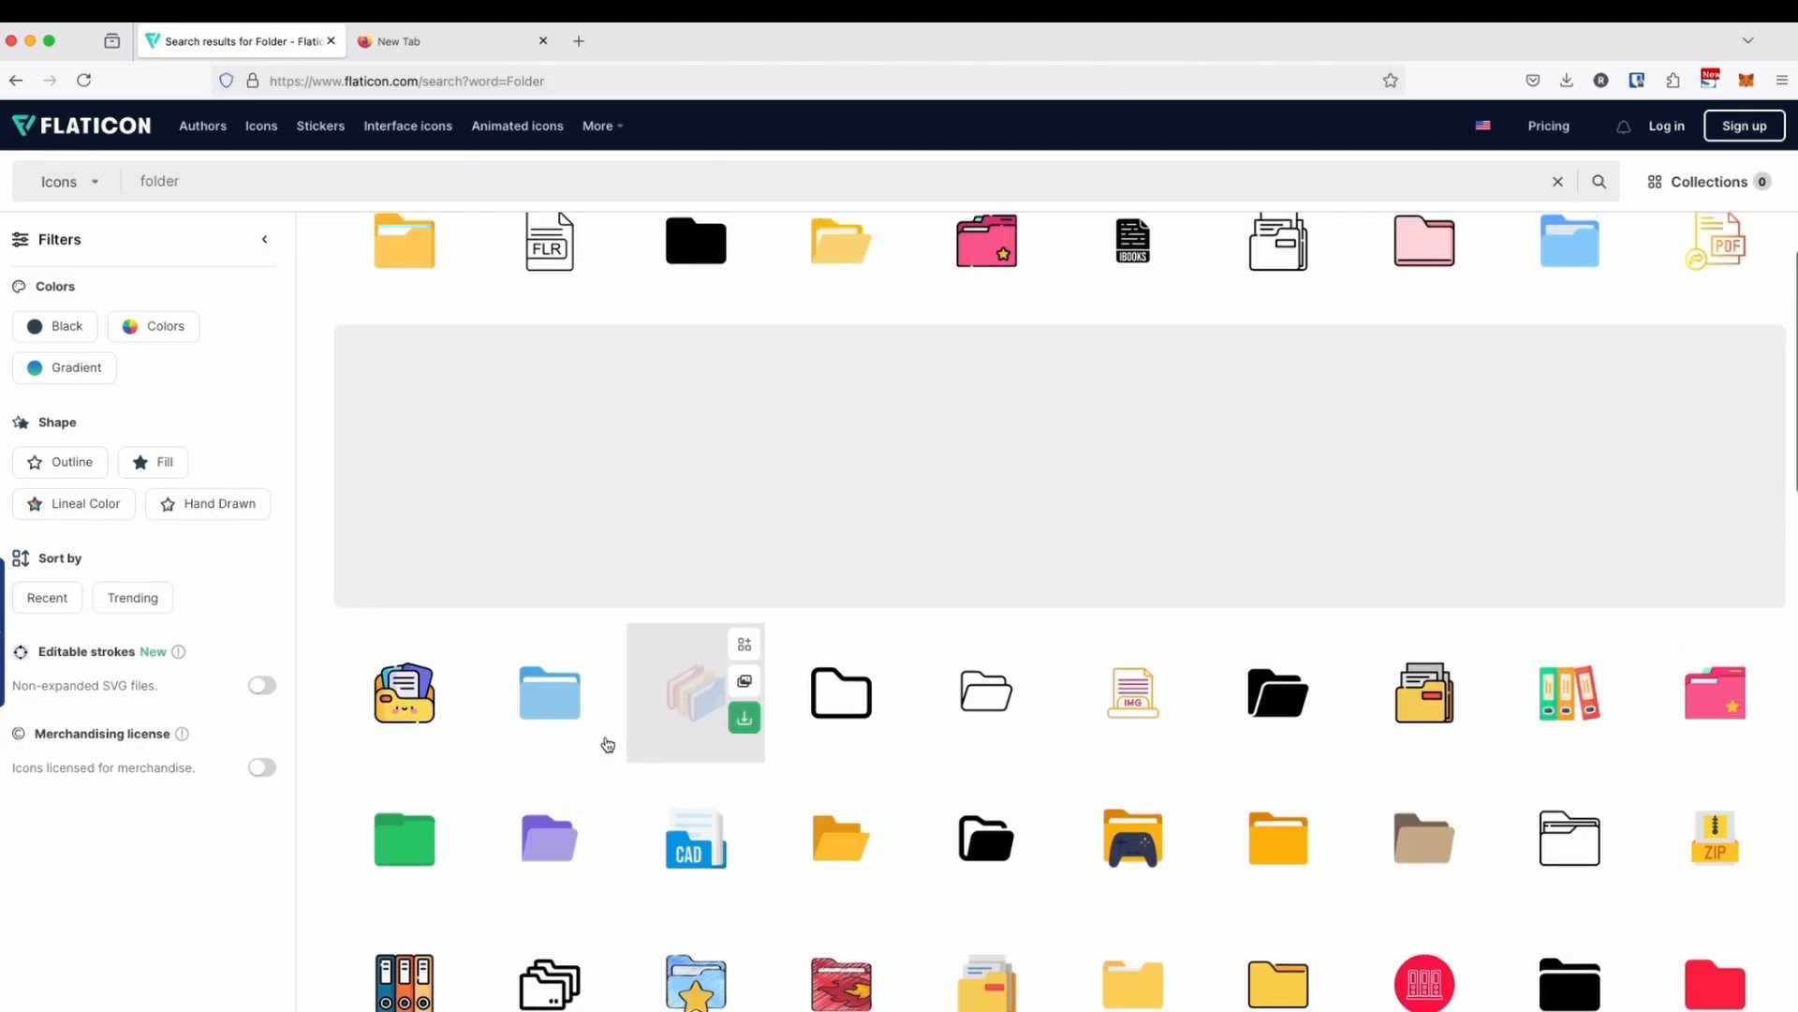
# Step: Download the light-blue folder icon as a PNG
pyautogui.click(744, 716)
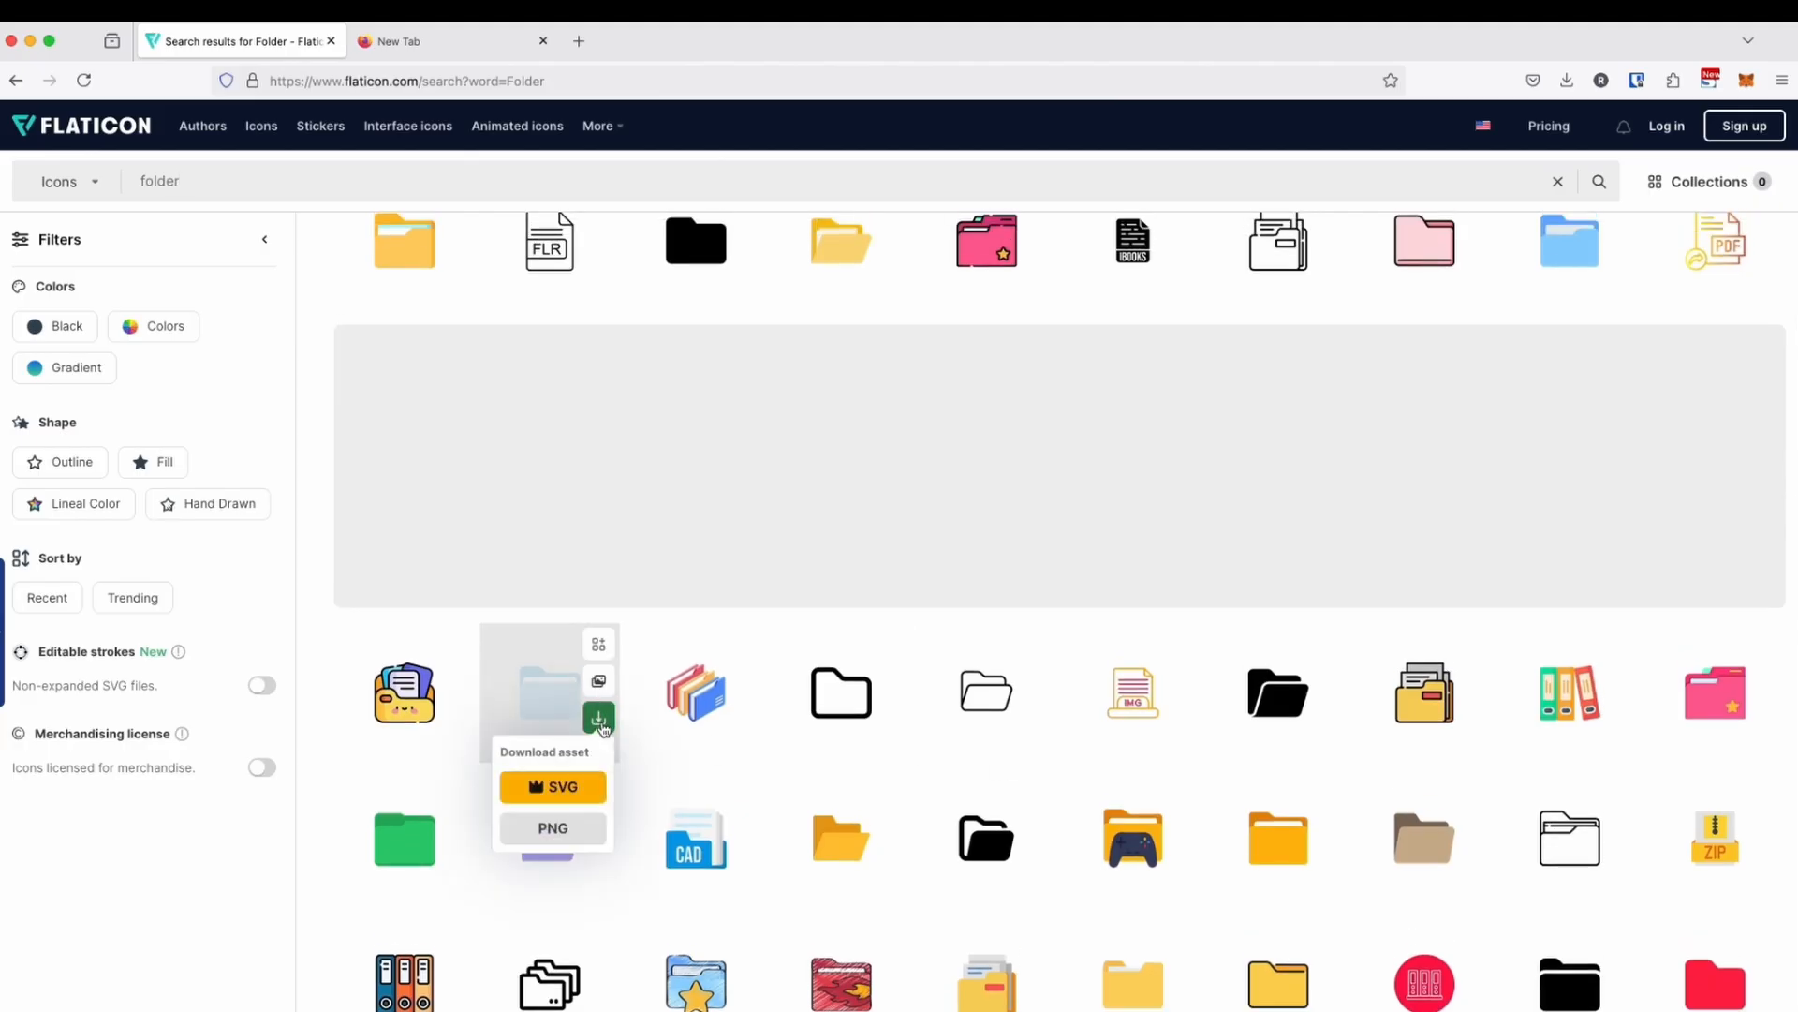
pyautogui.click(600, 717)
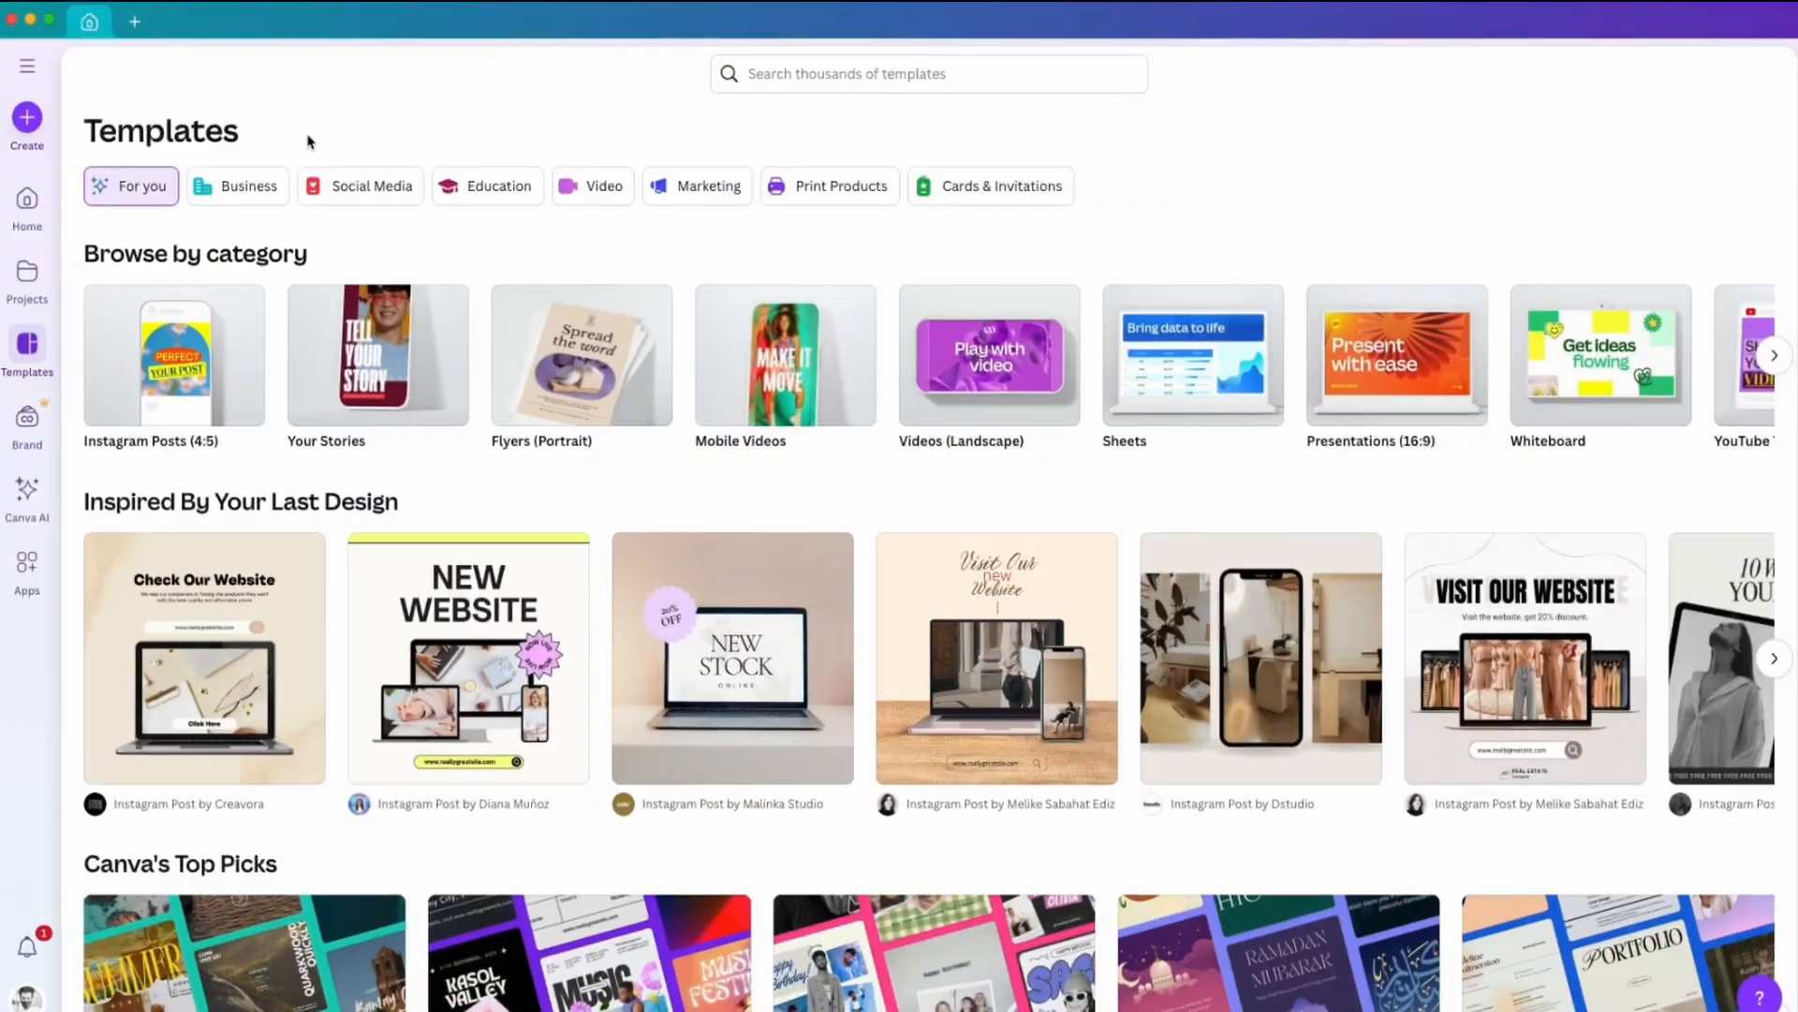
# Step: Create a blank Canva design with custom size 1600 × 500 px
pyautogui.click(26, 118)
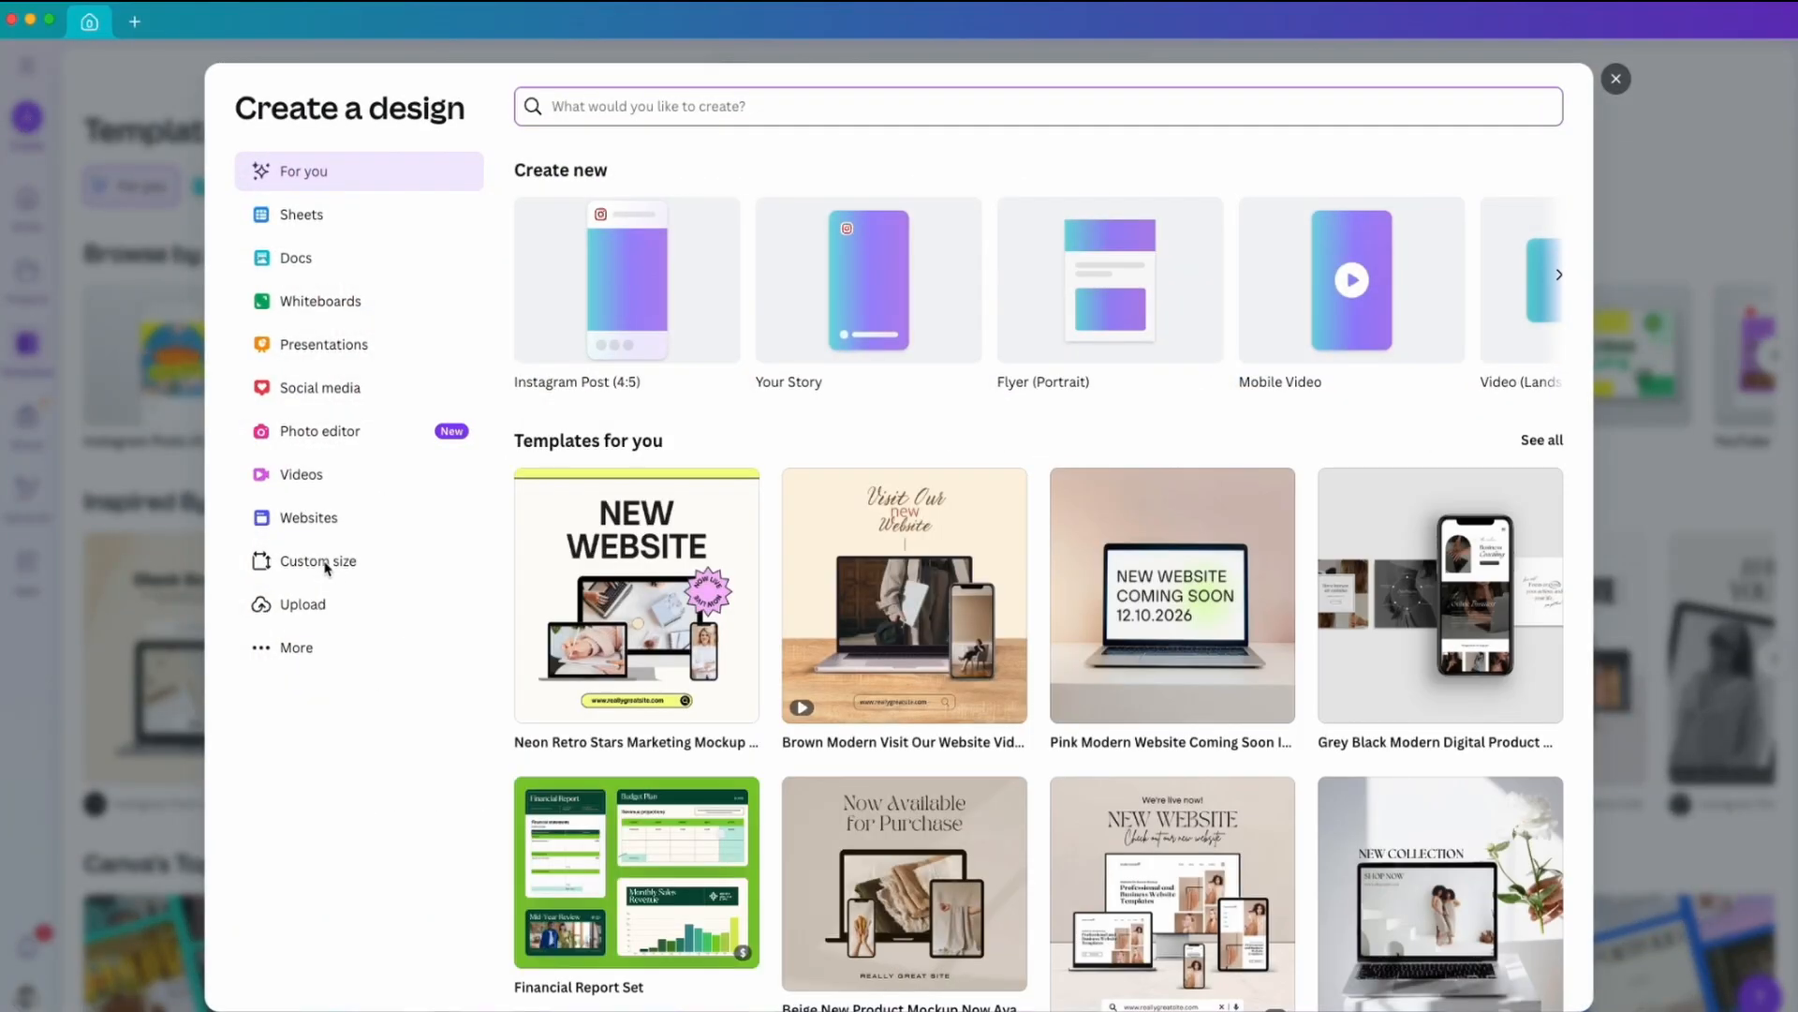
pyautogui.click(318, 562)
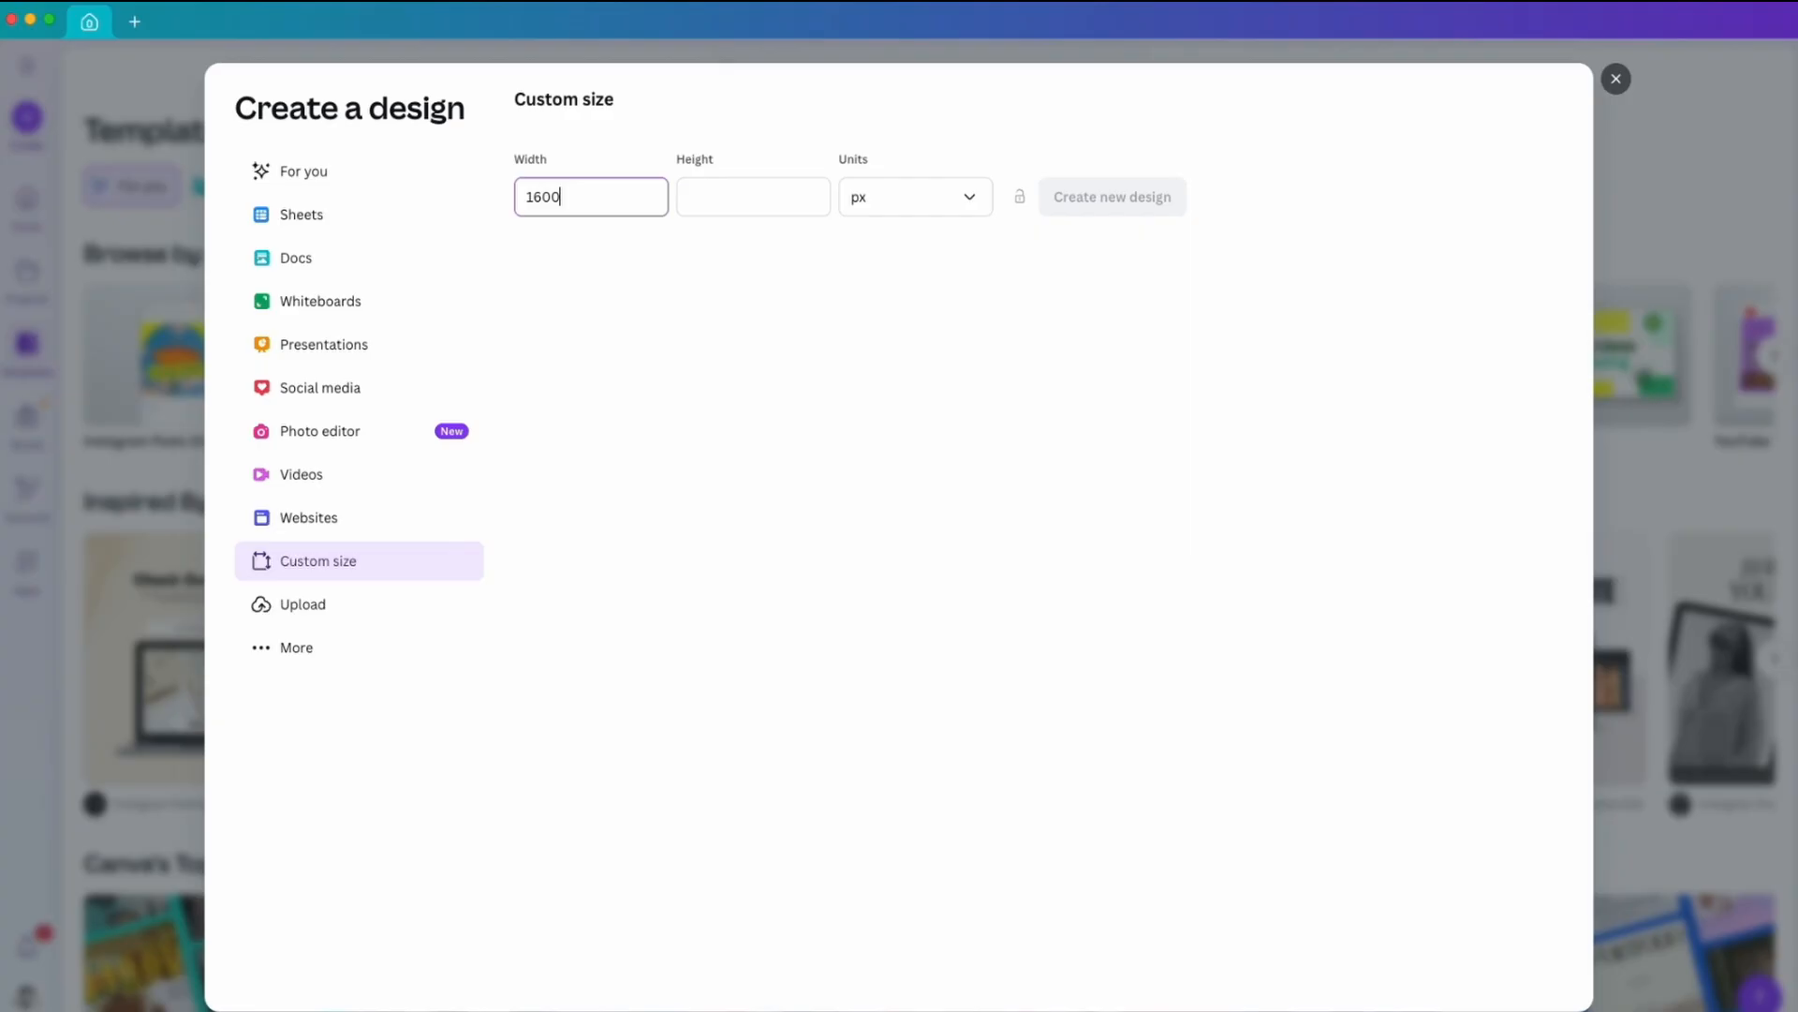
pyautogui.write('500')
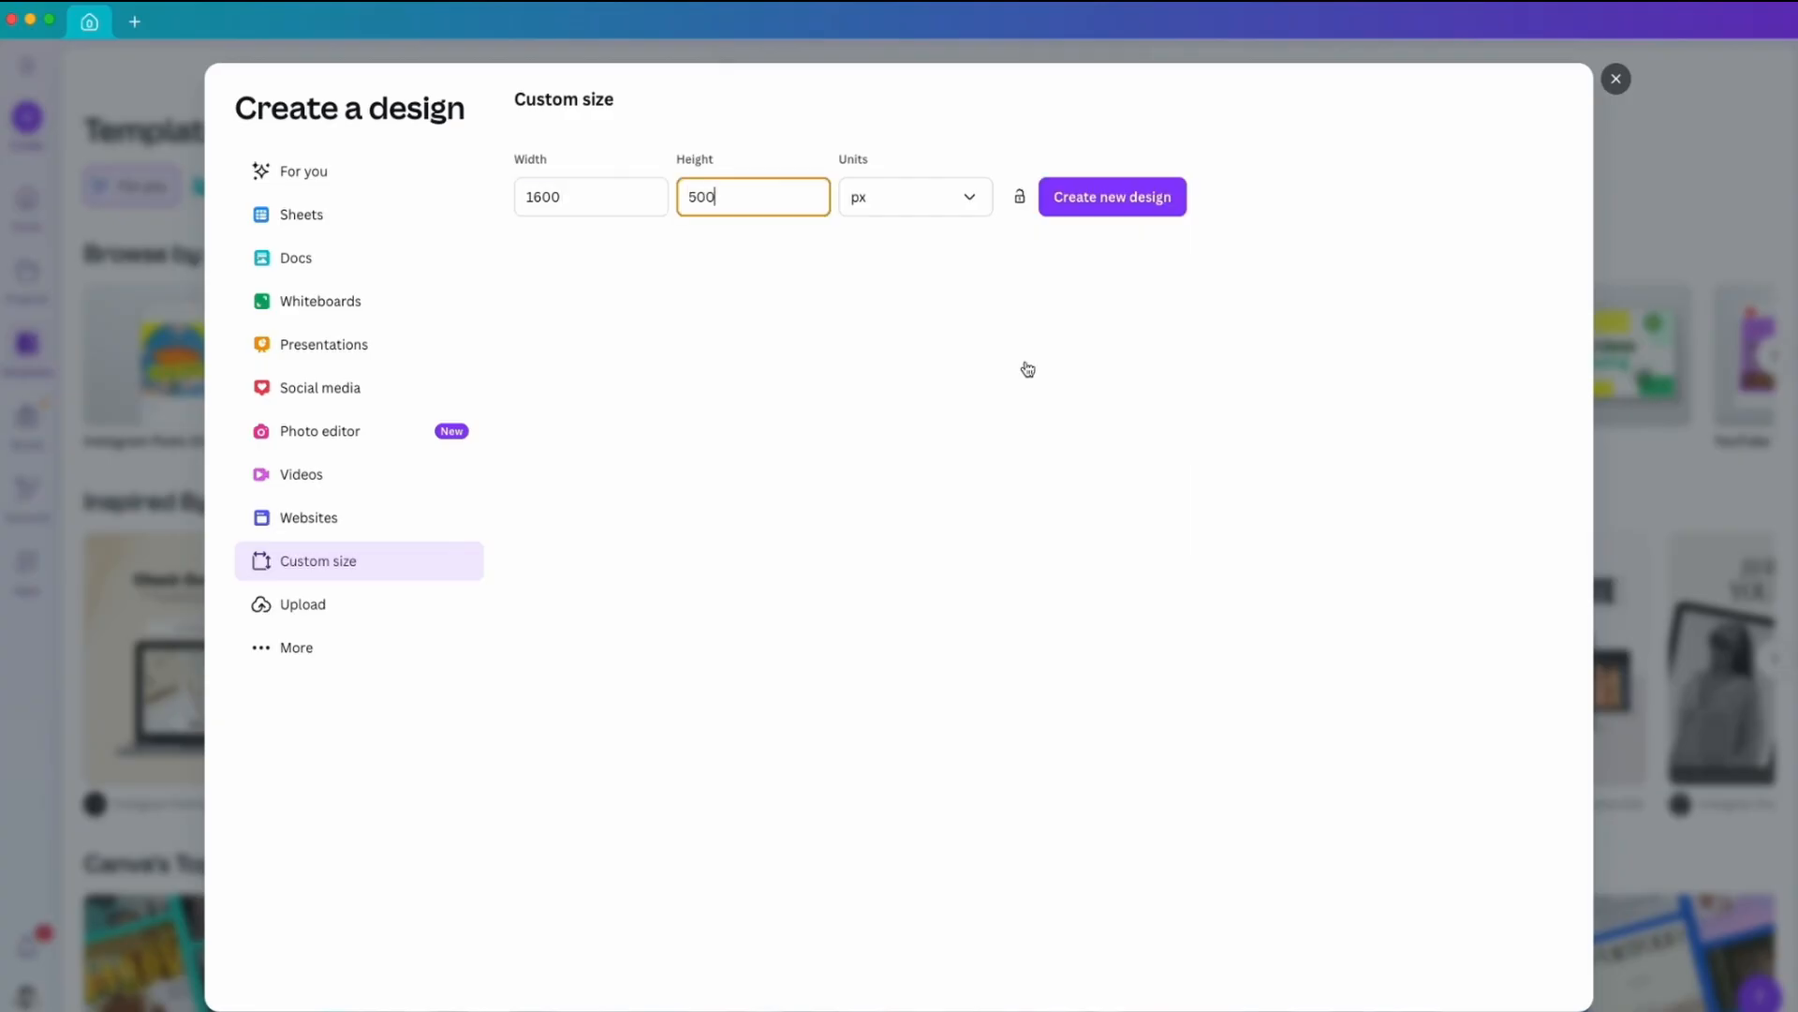
pyautogui.click(1112, 197)
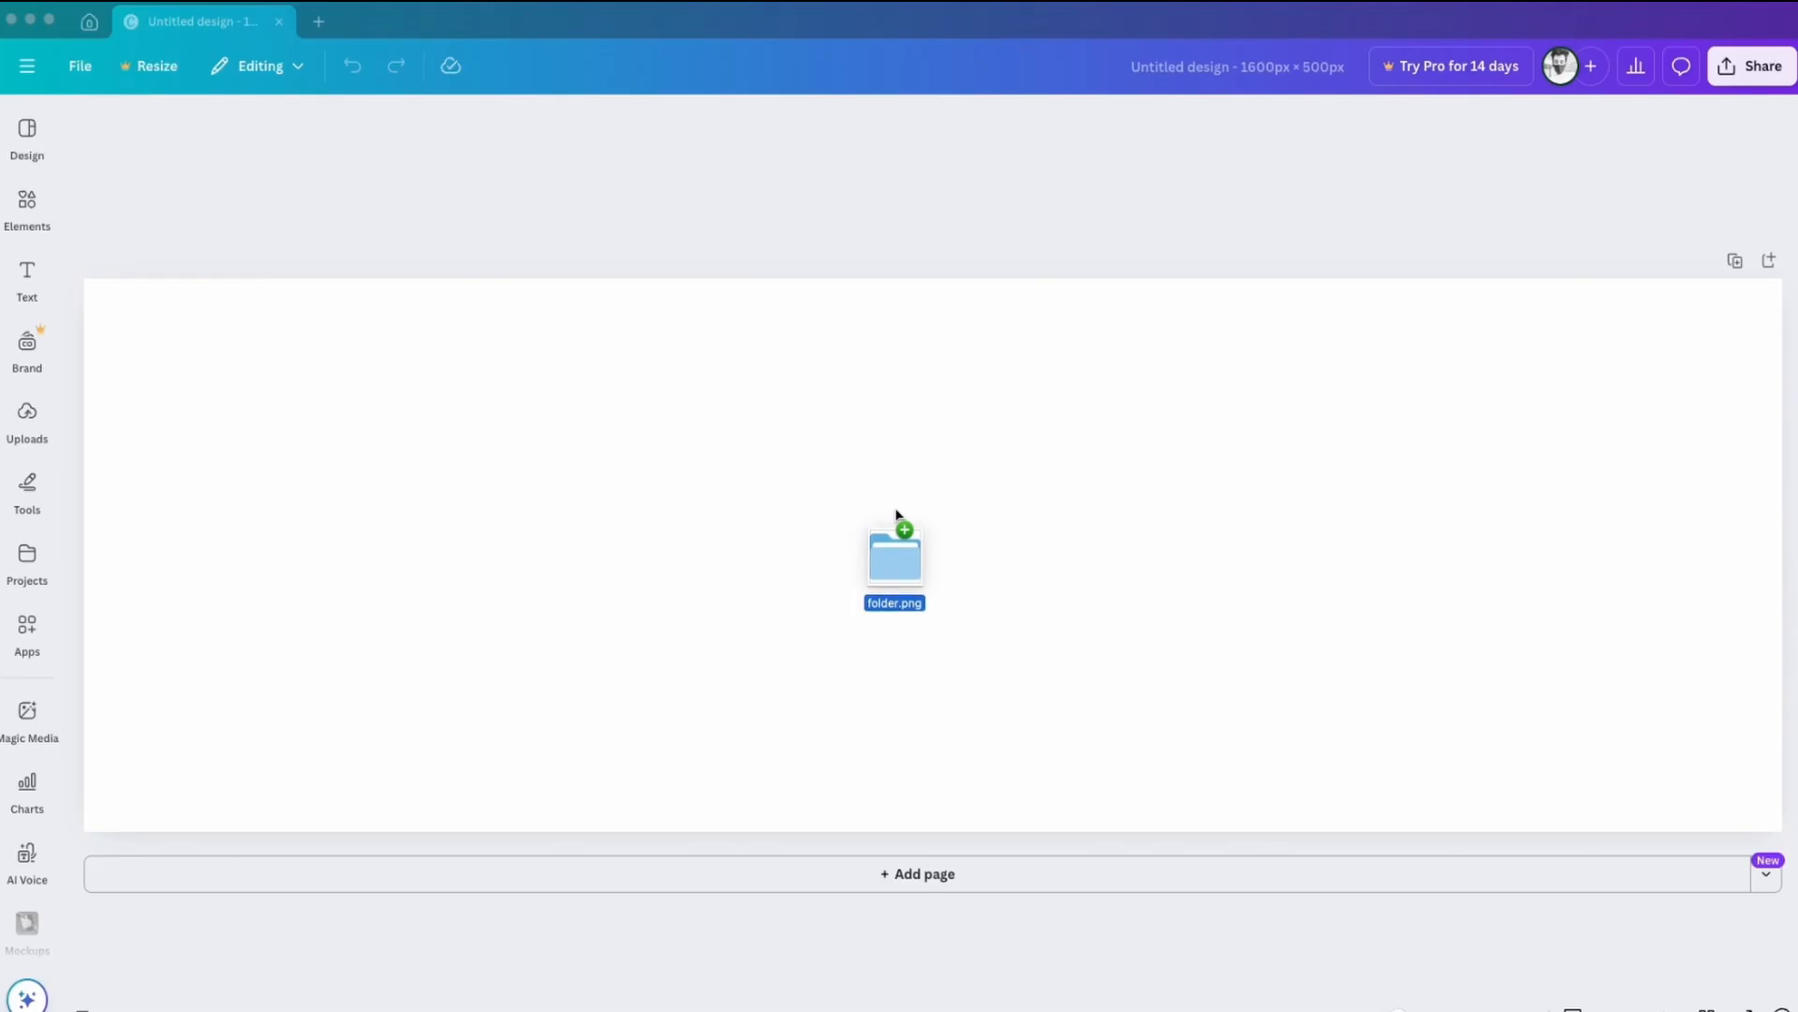
# Step: Place folder.png in the canvas centre and download the finished cover design
pyautogui.moveTo(893, 558); pyautogui.dragTo(933, 554)
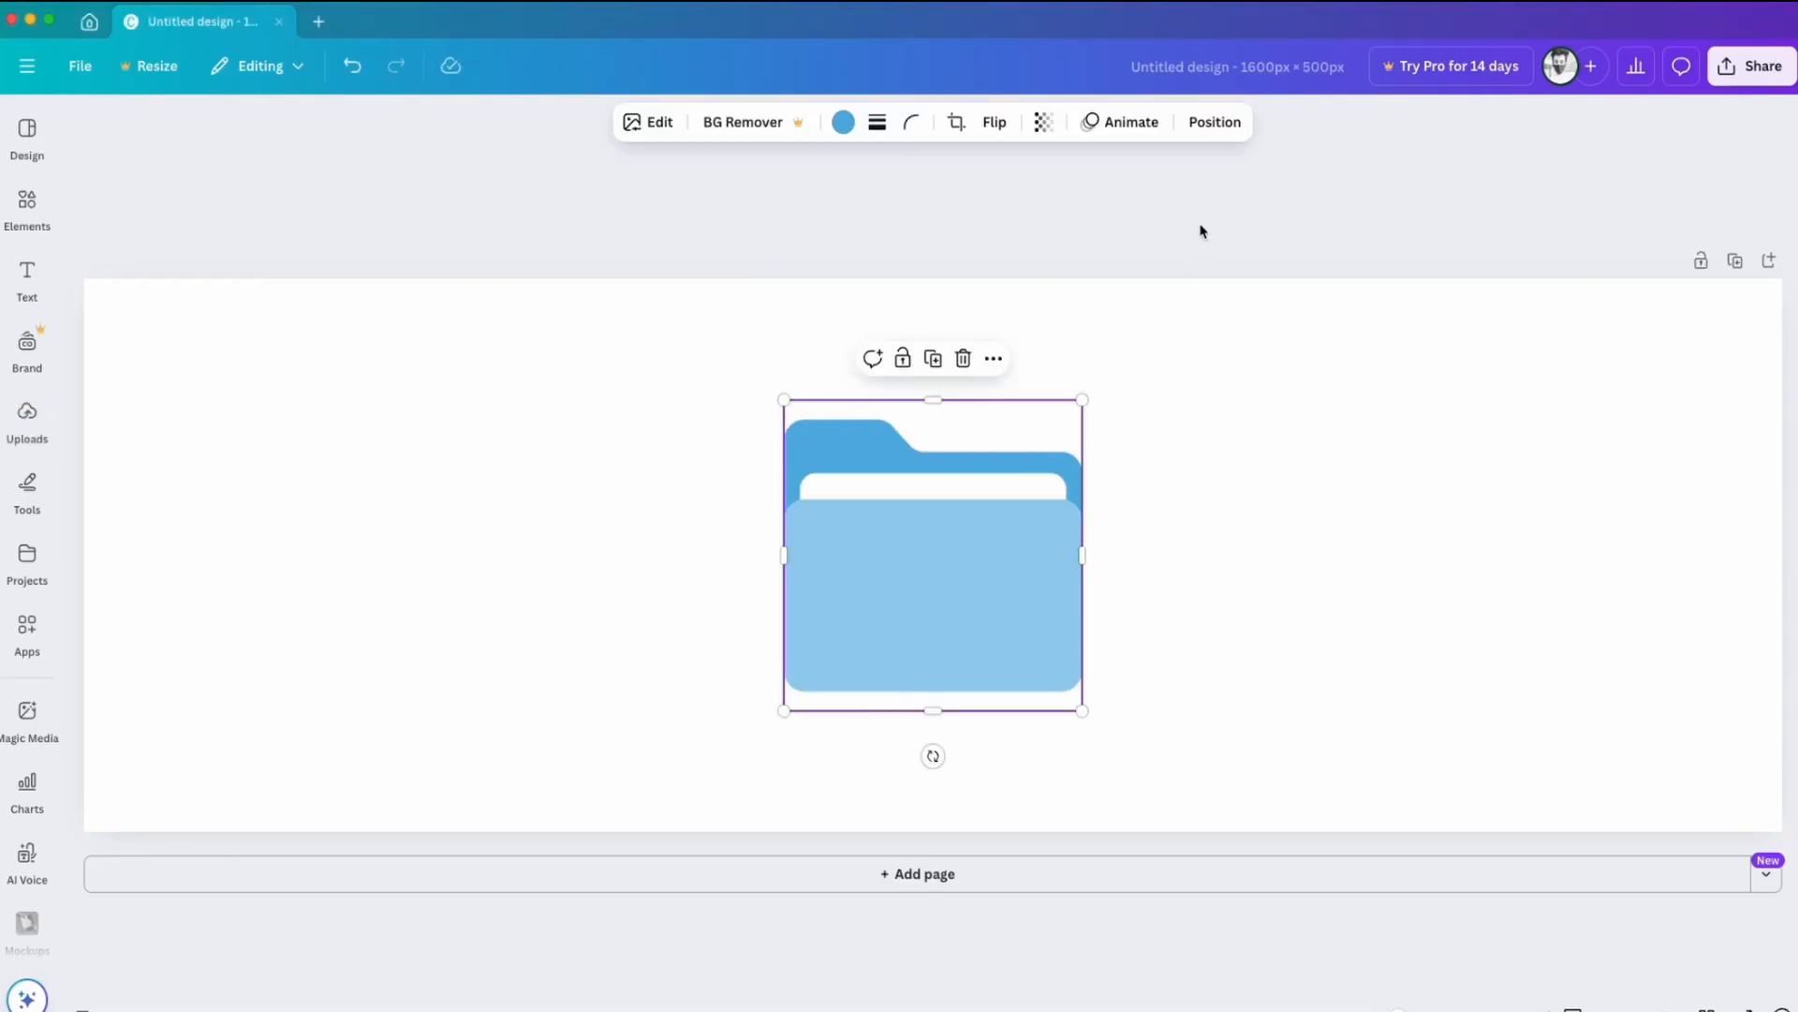
pyautogui.click(1750, 65)
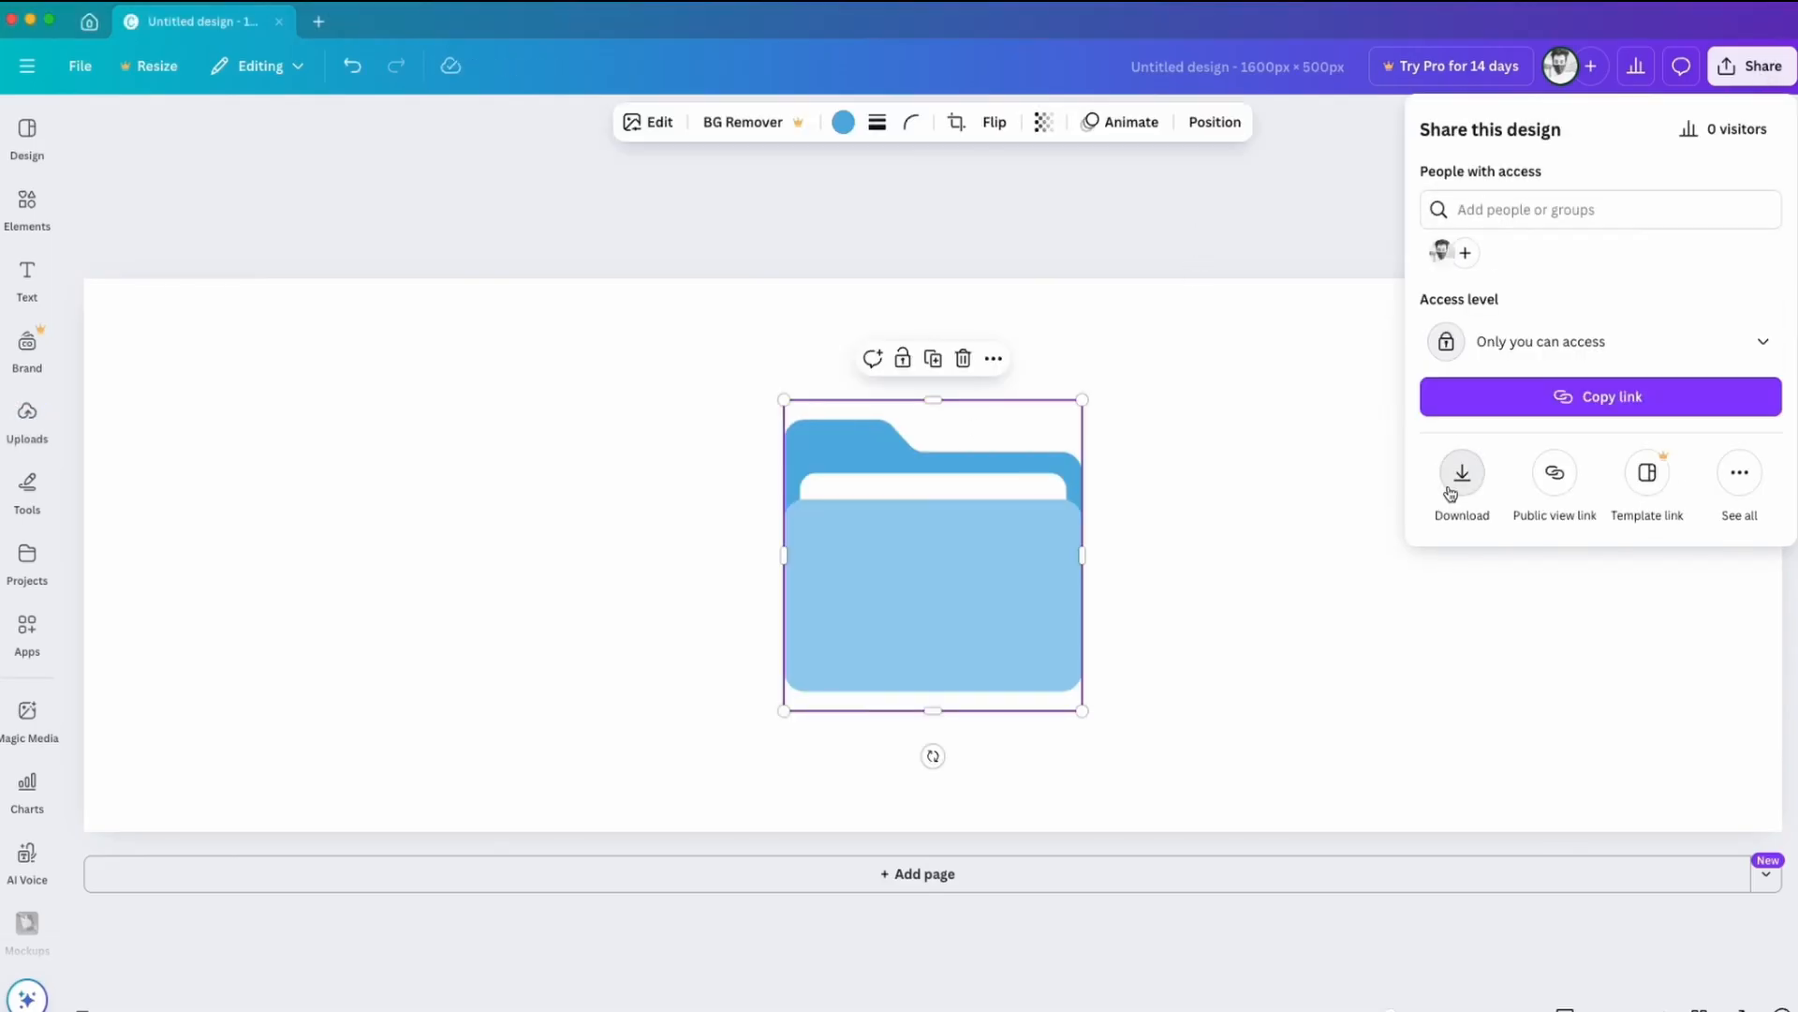
pyautogui.click(1461, 472)
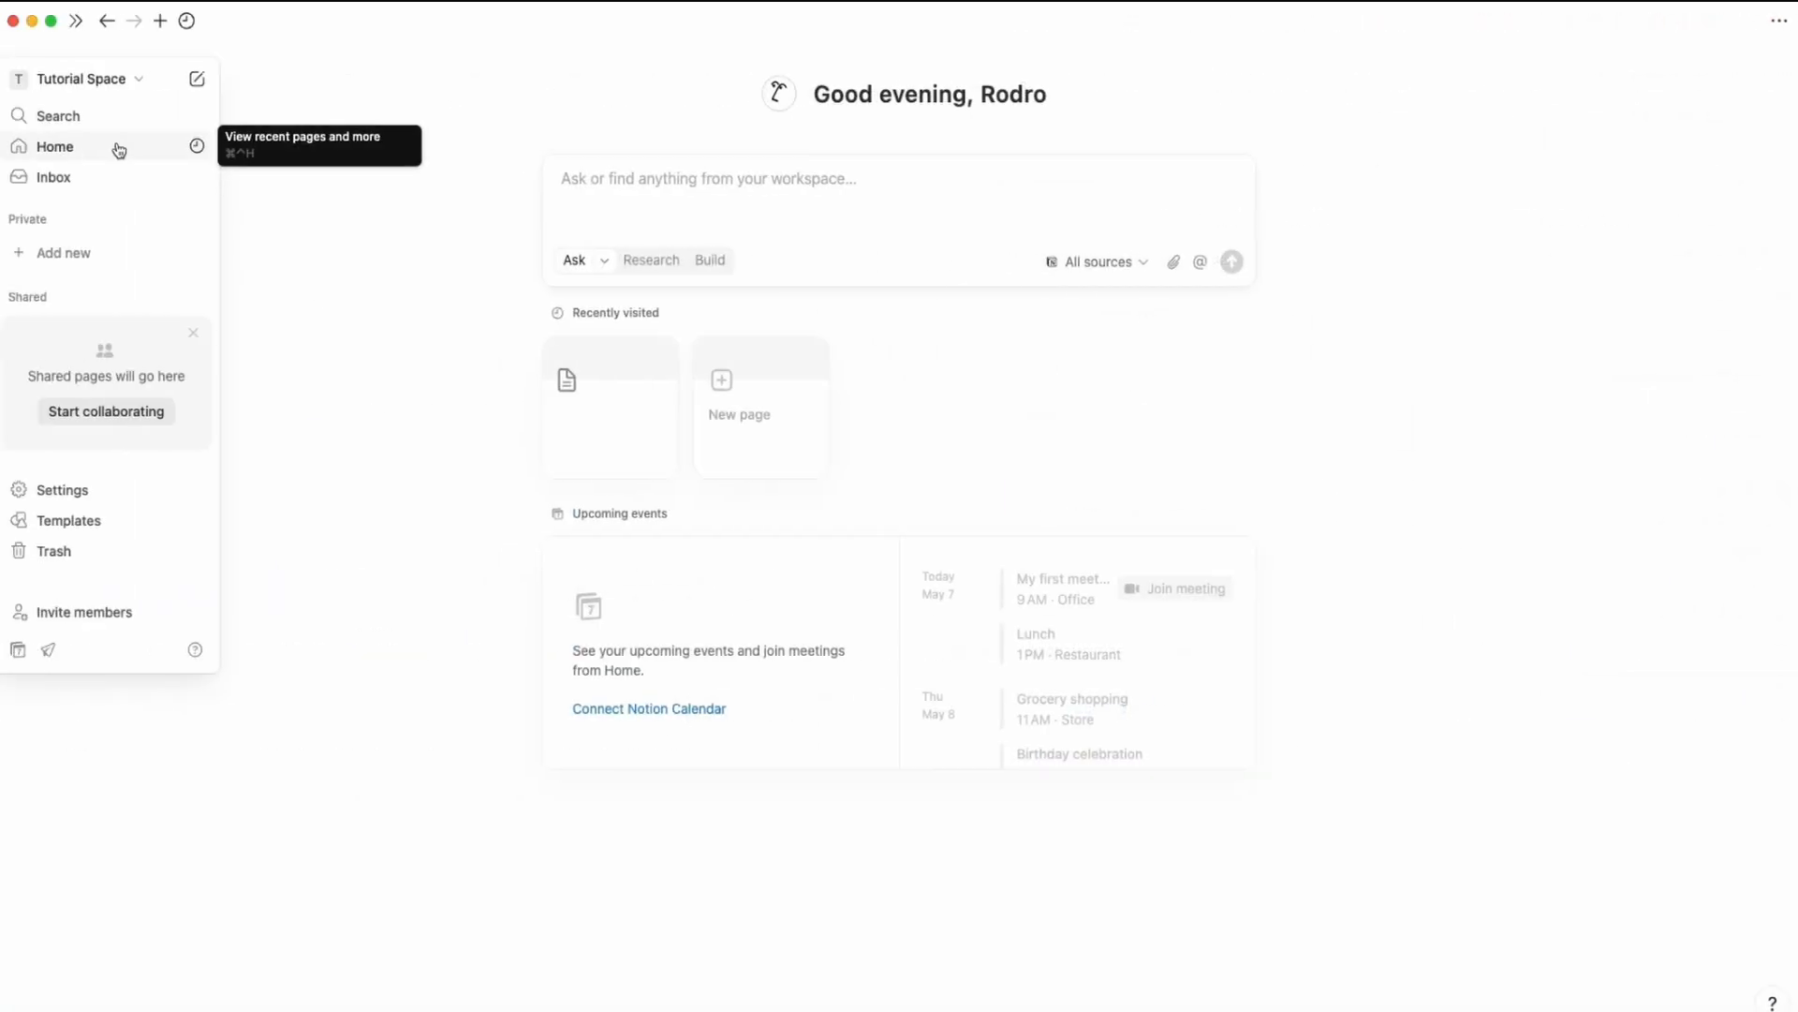
# Step: Add a new empty private page titled 'Folder'
pyautogui.click(64, 251)
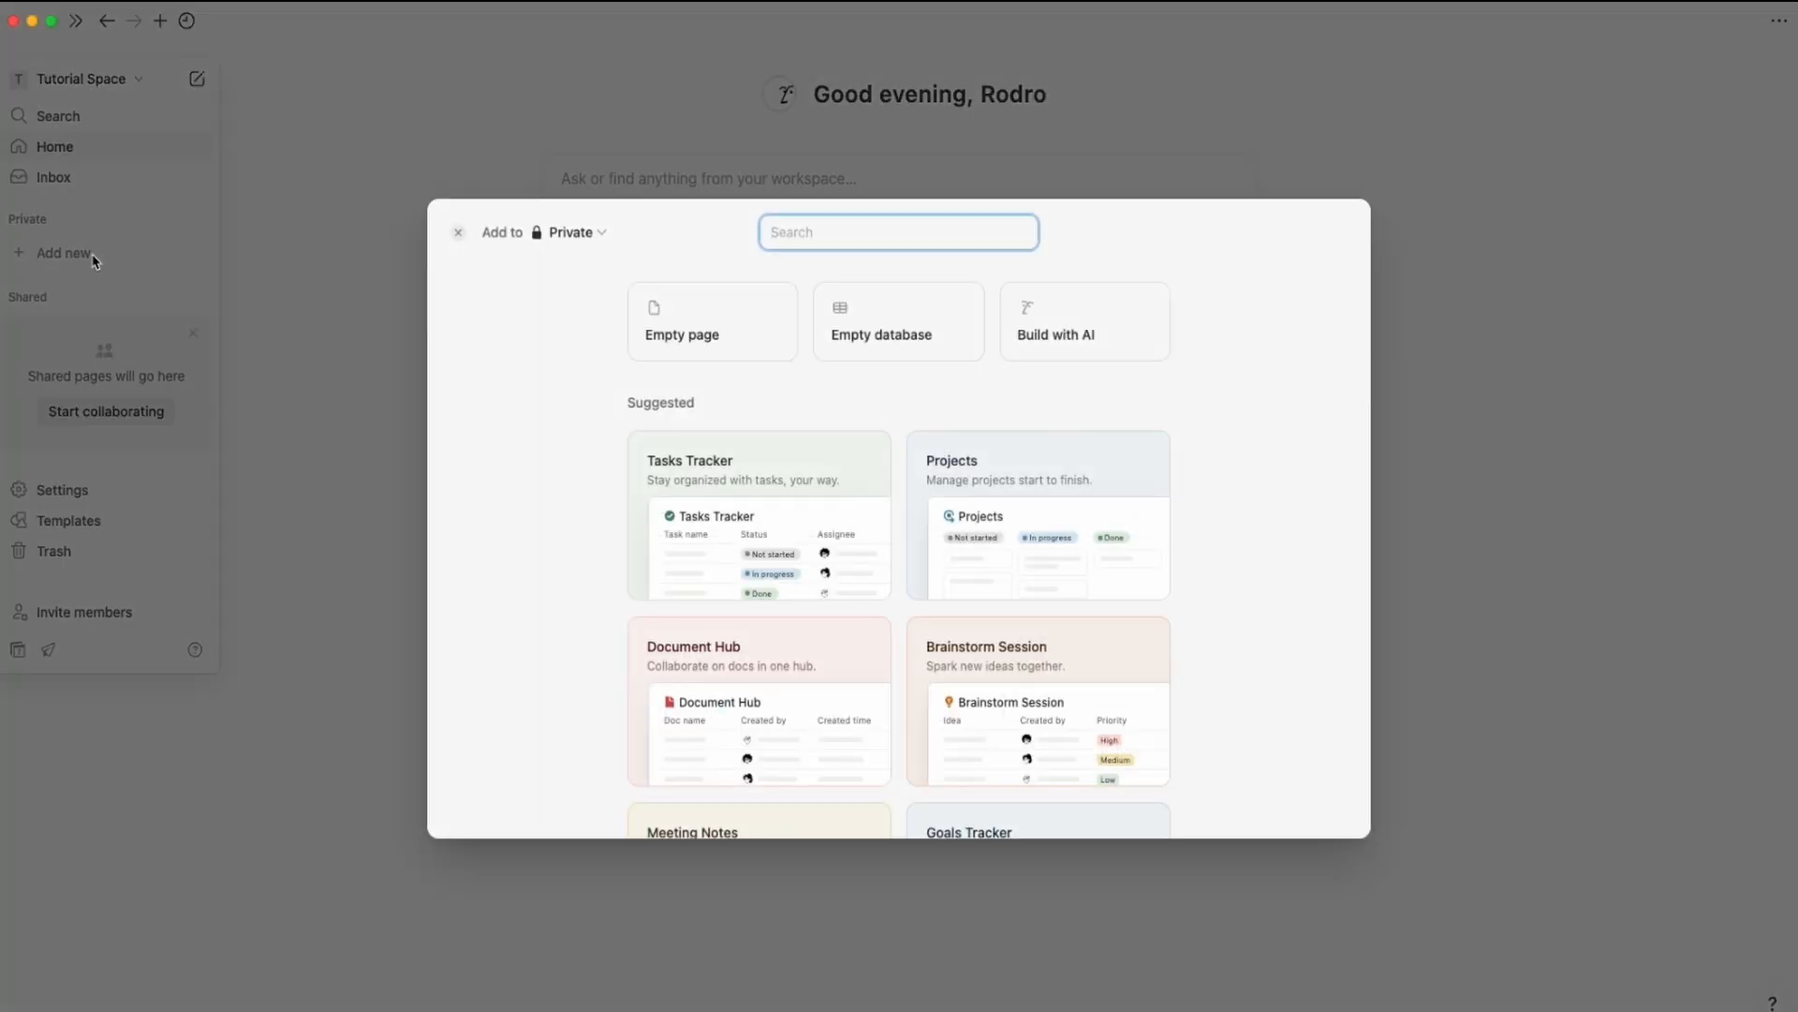
pyautogui.click(712, 322)
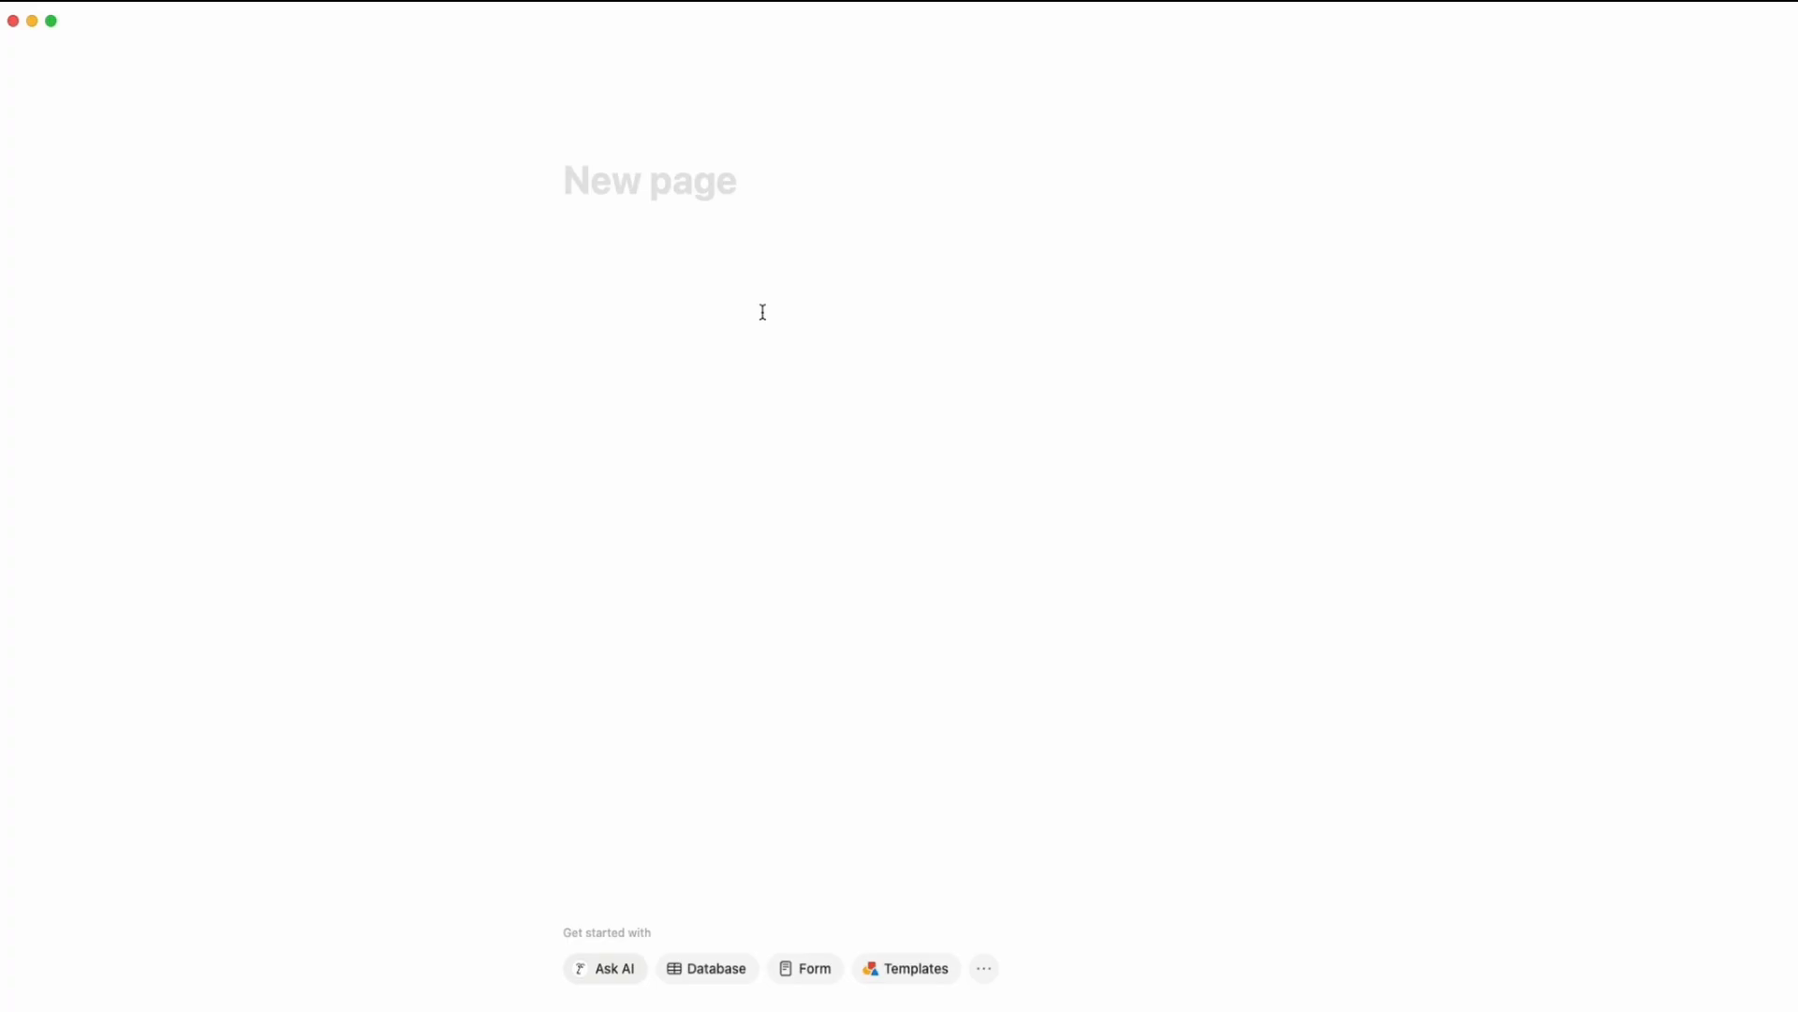
pyautogui.write('Folder')
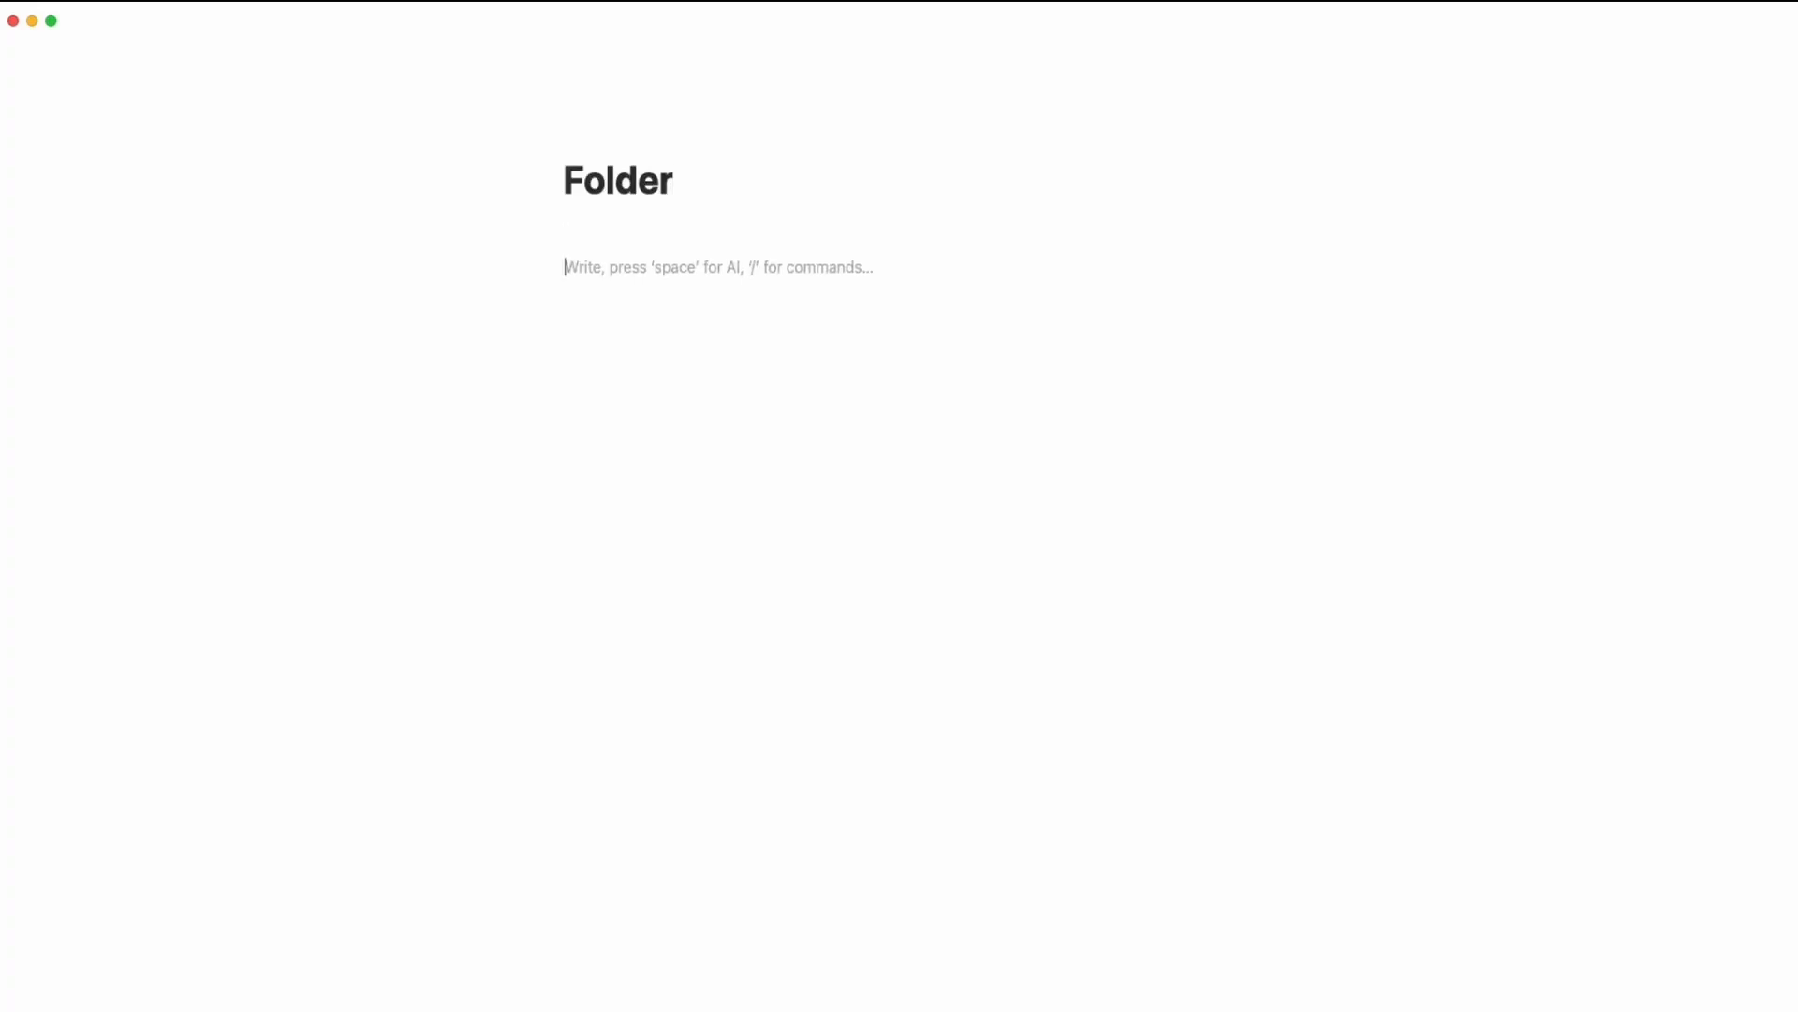
# Step: Insert a Gallery view database into the page via /gallery
pyautogui.write('/ga')
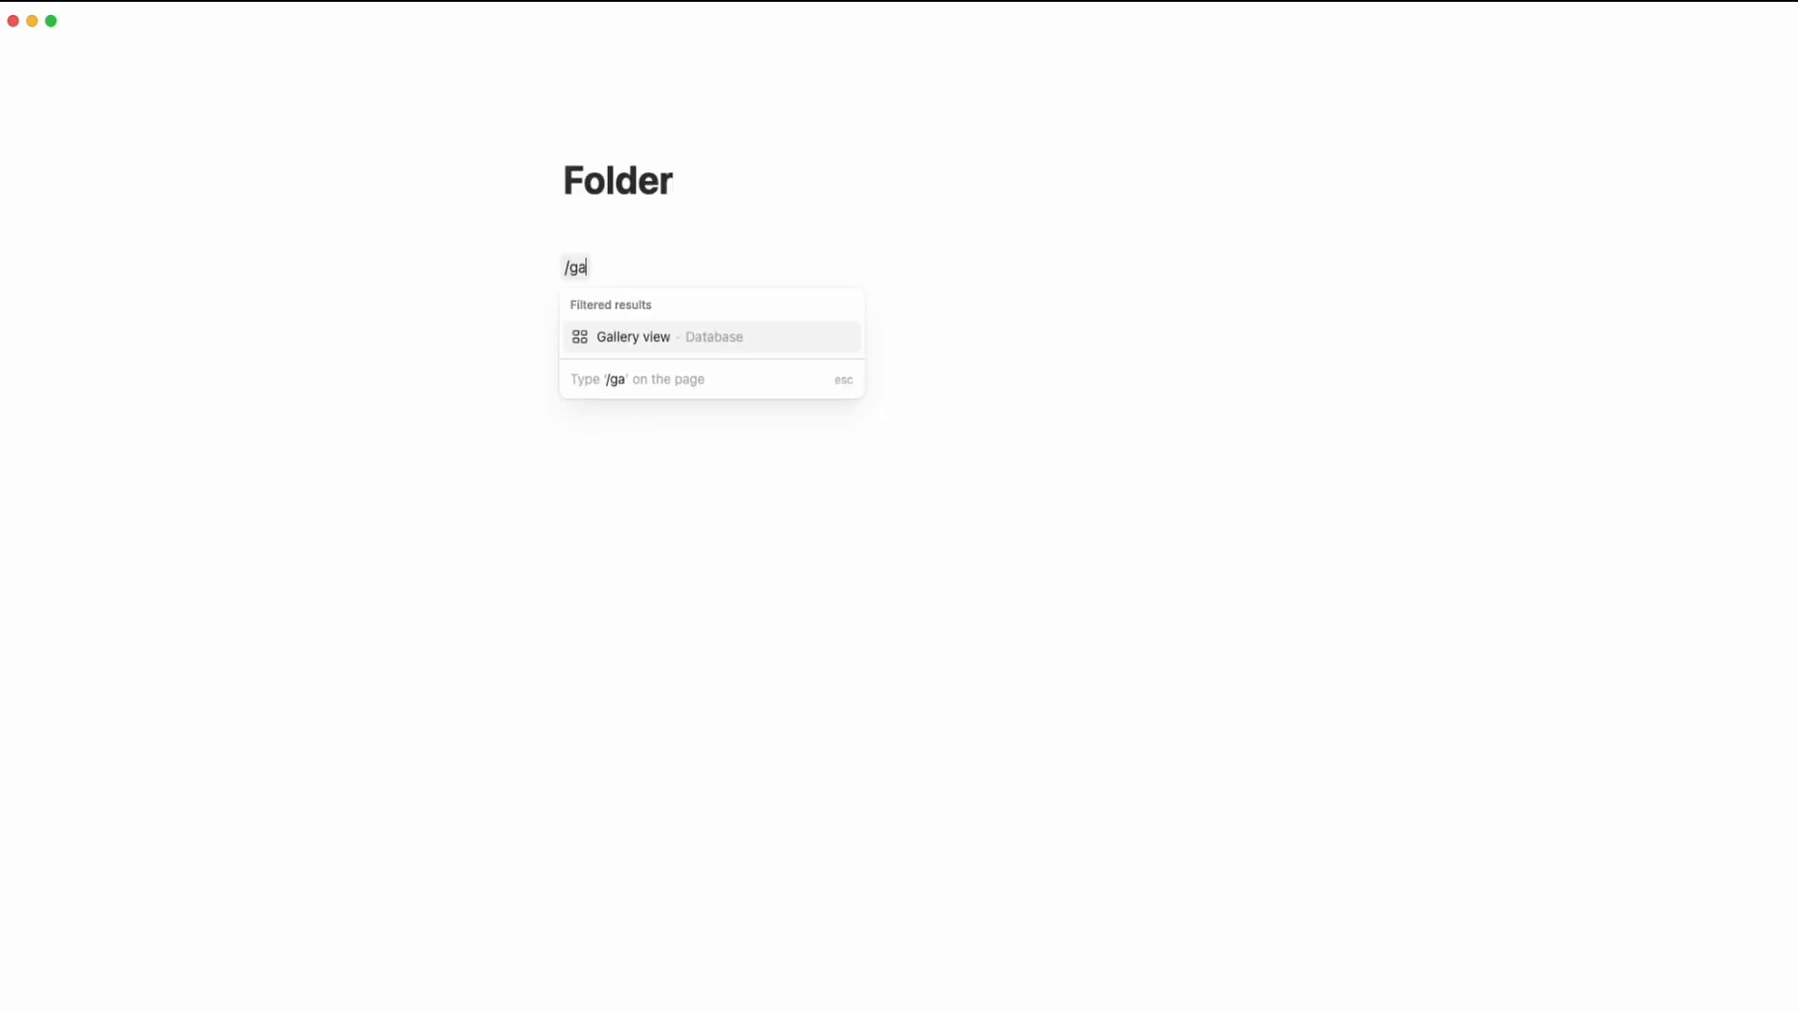
pyautogui.click(633, 337)
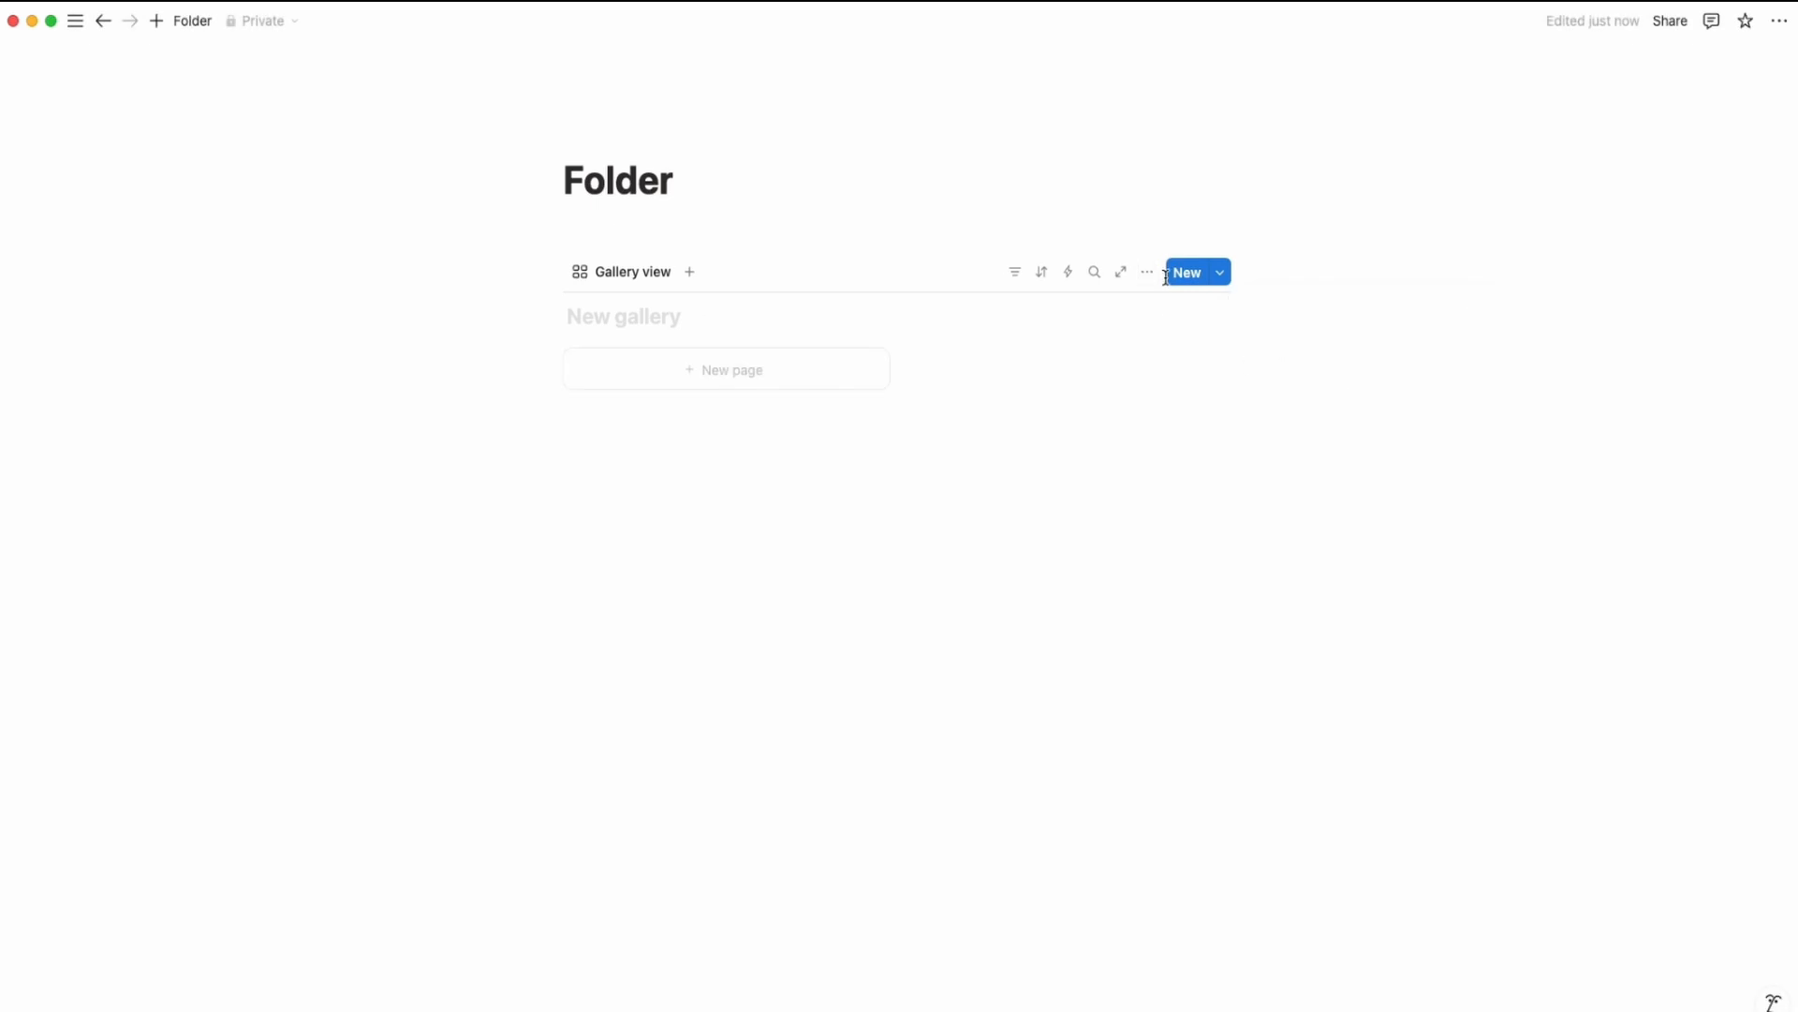
# Step: Remove the 'New gallery' placeholder title and add a new card to the gallery
pyautogui.click(1146, 271)
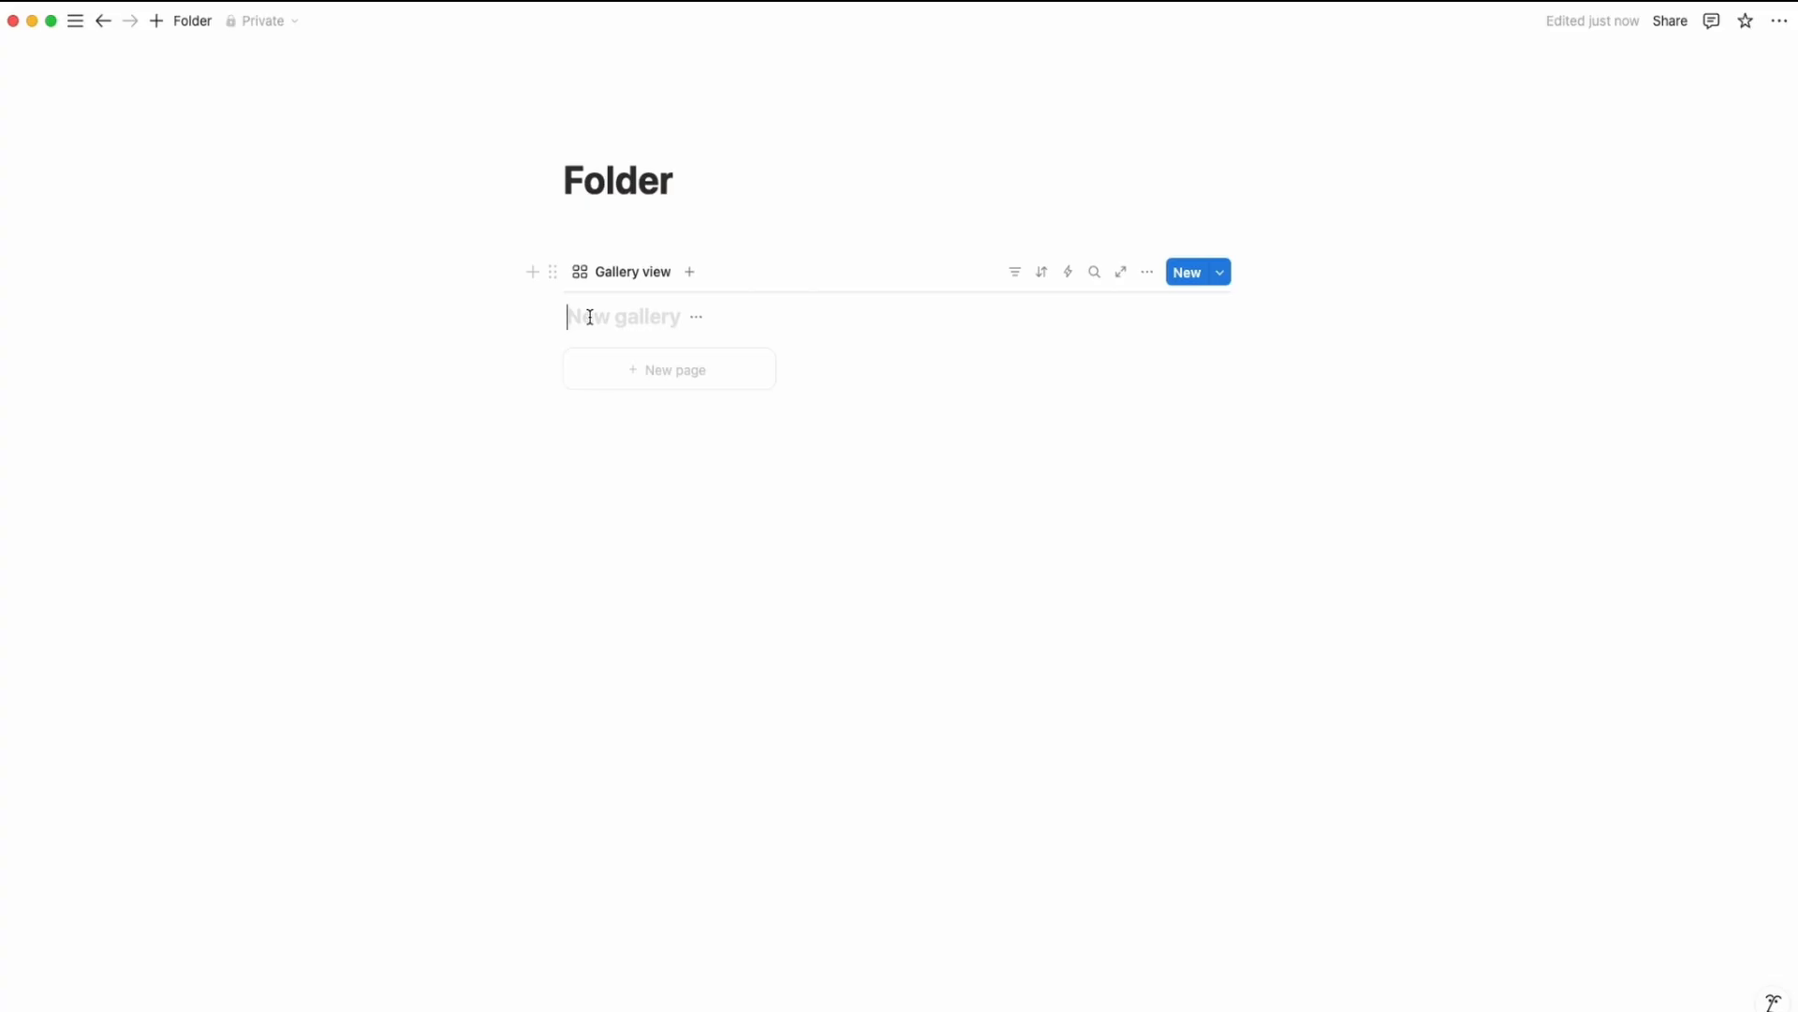
pyautogui.click(645, 316)
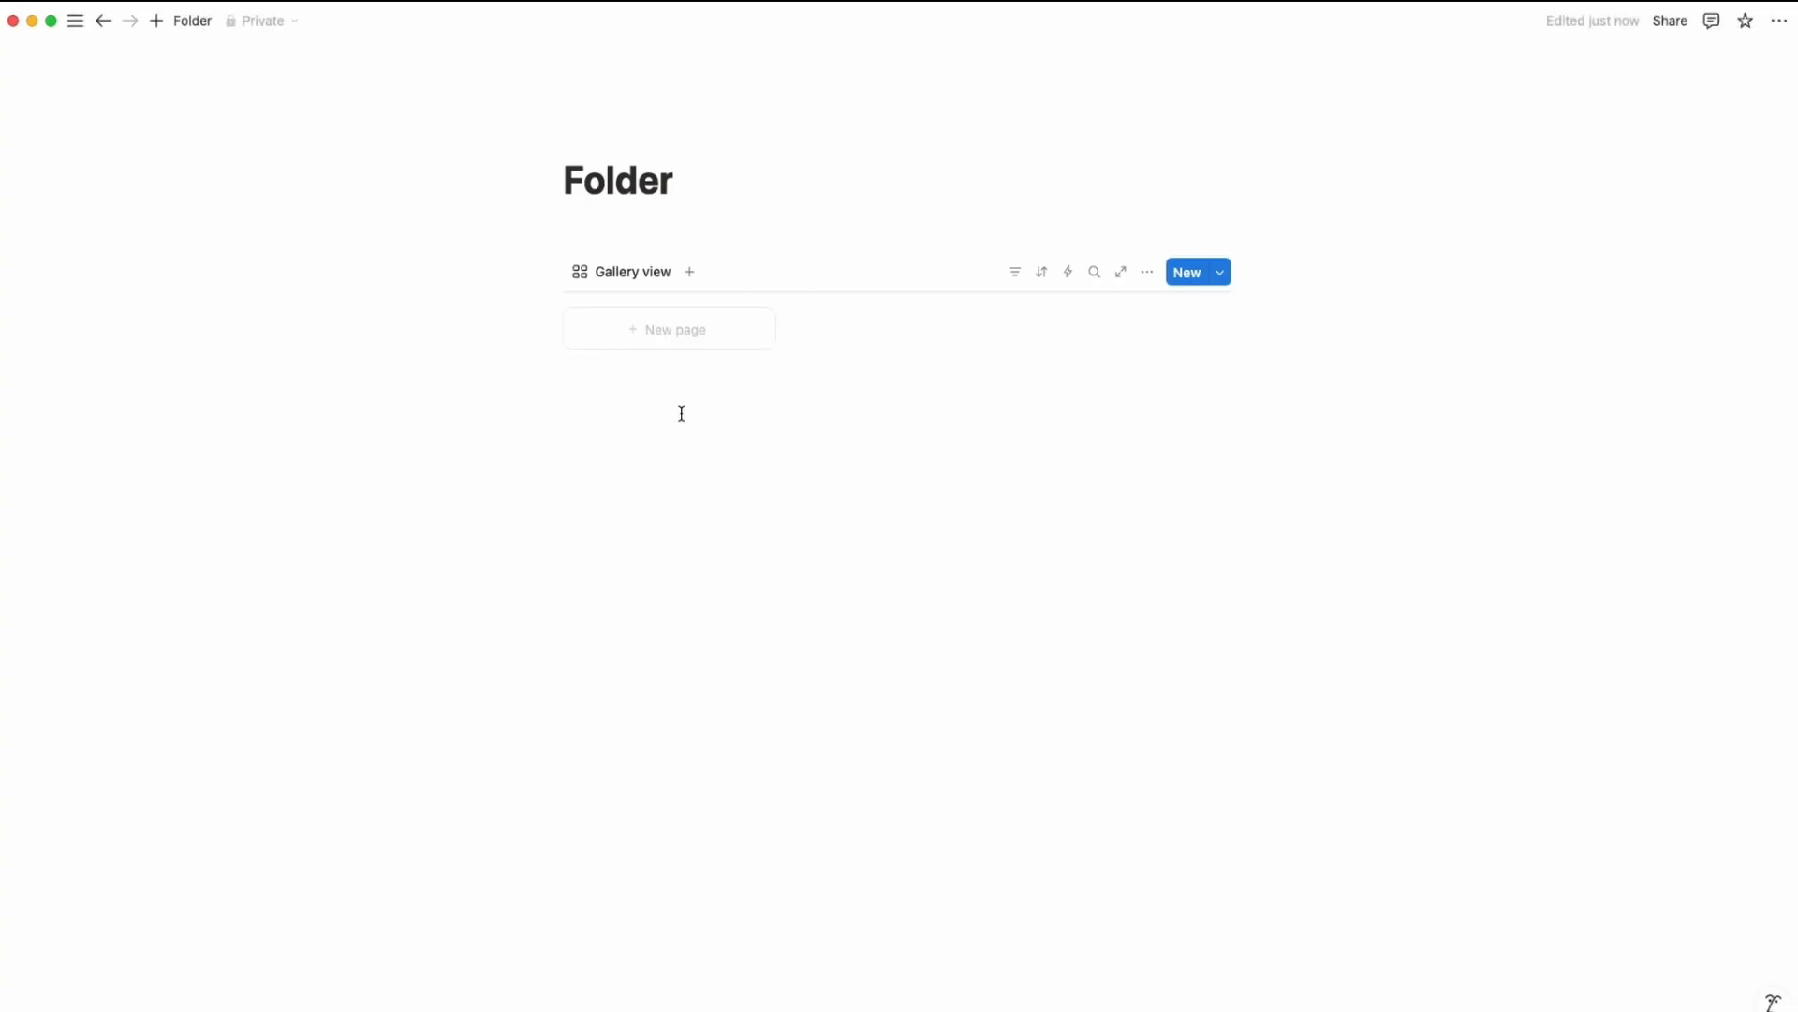
pyautogui.click(669, 328)
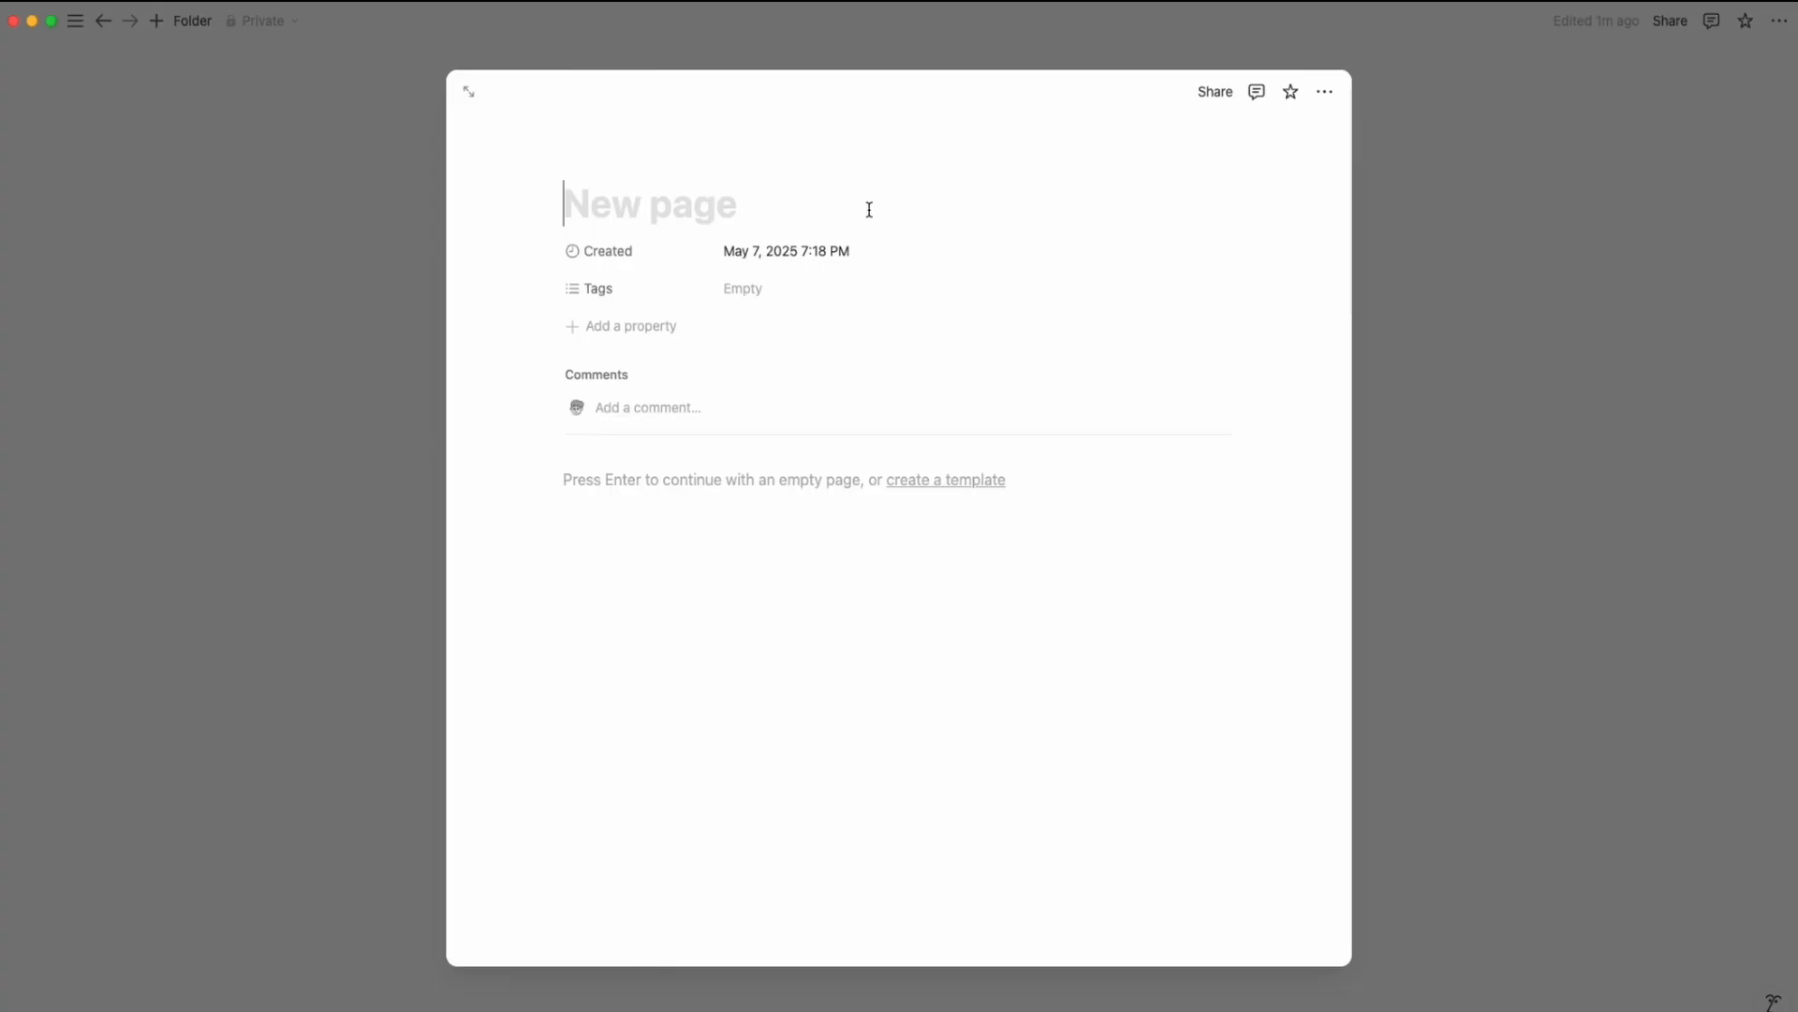
# Step: Title the card 'Task Manager' and upload the folder image as its cover
pyautogui.write('Task Manager')
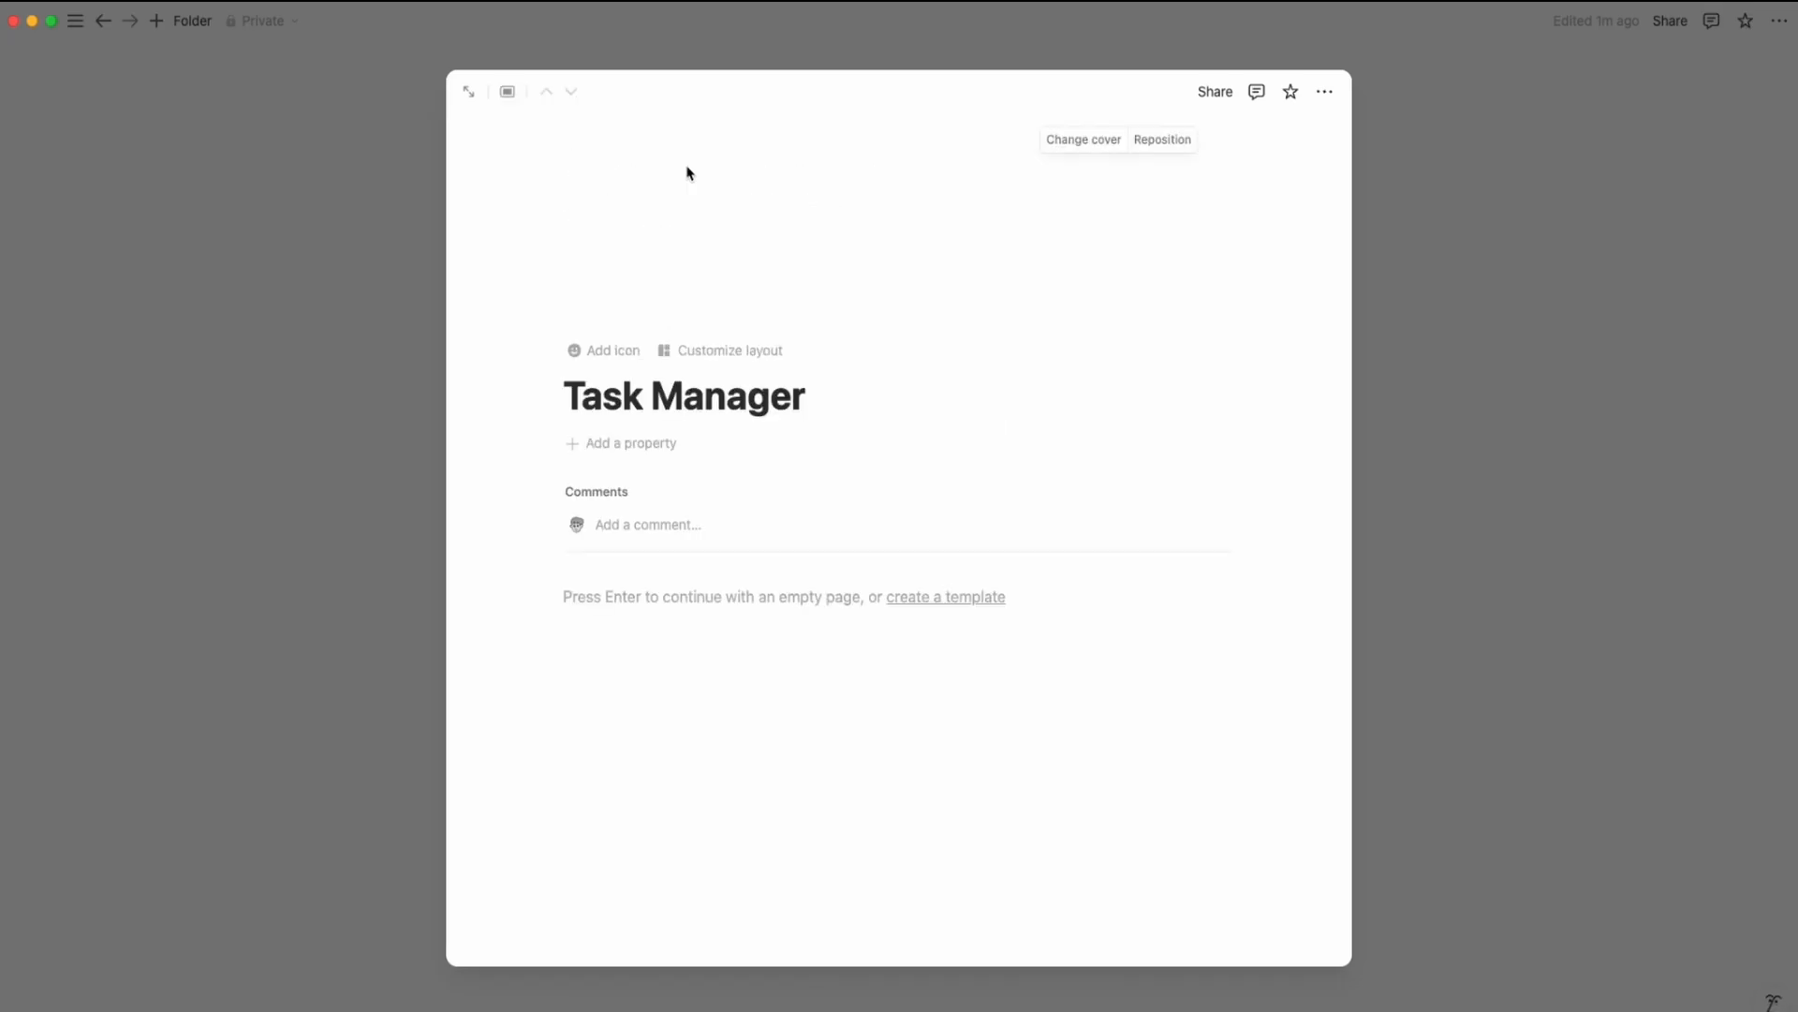
pyautogui.click(1082, 139)
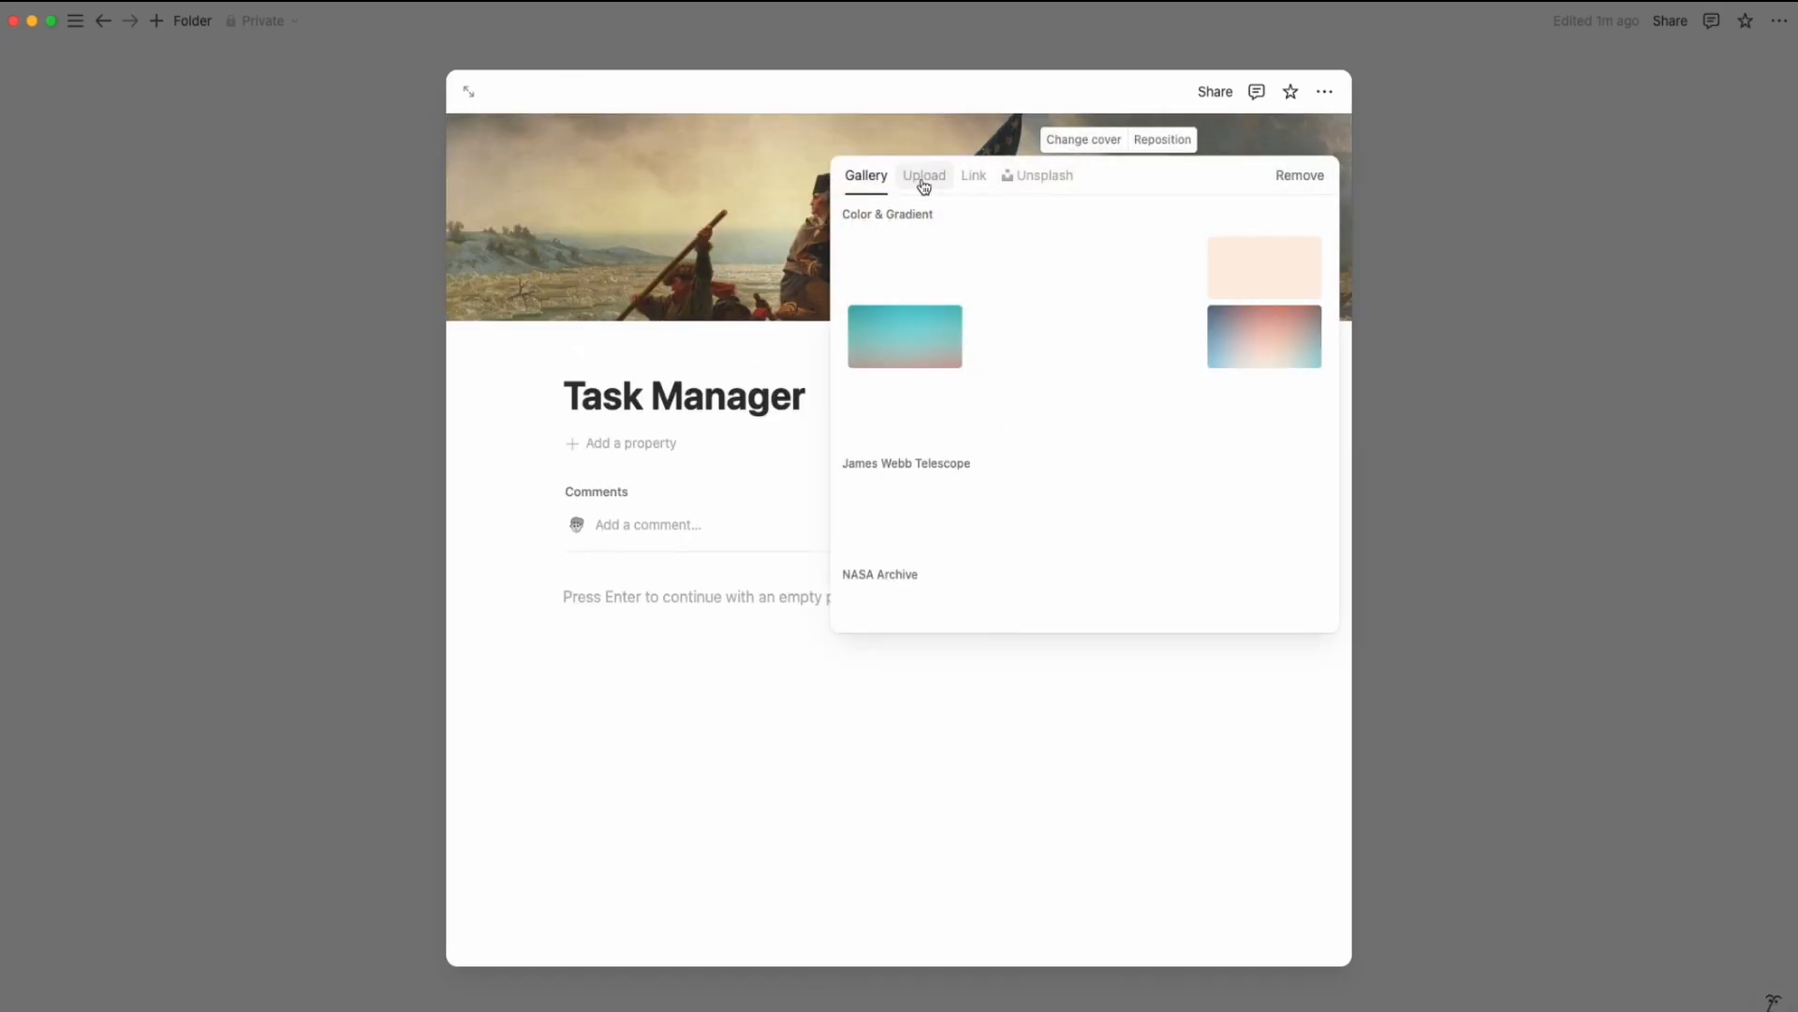
pyautogui.click(923, 176)
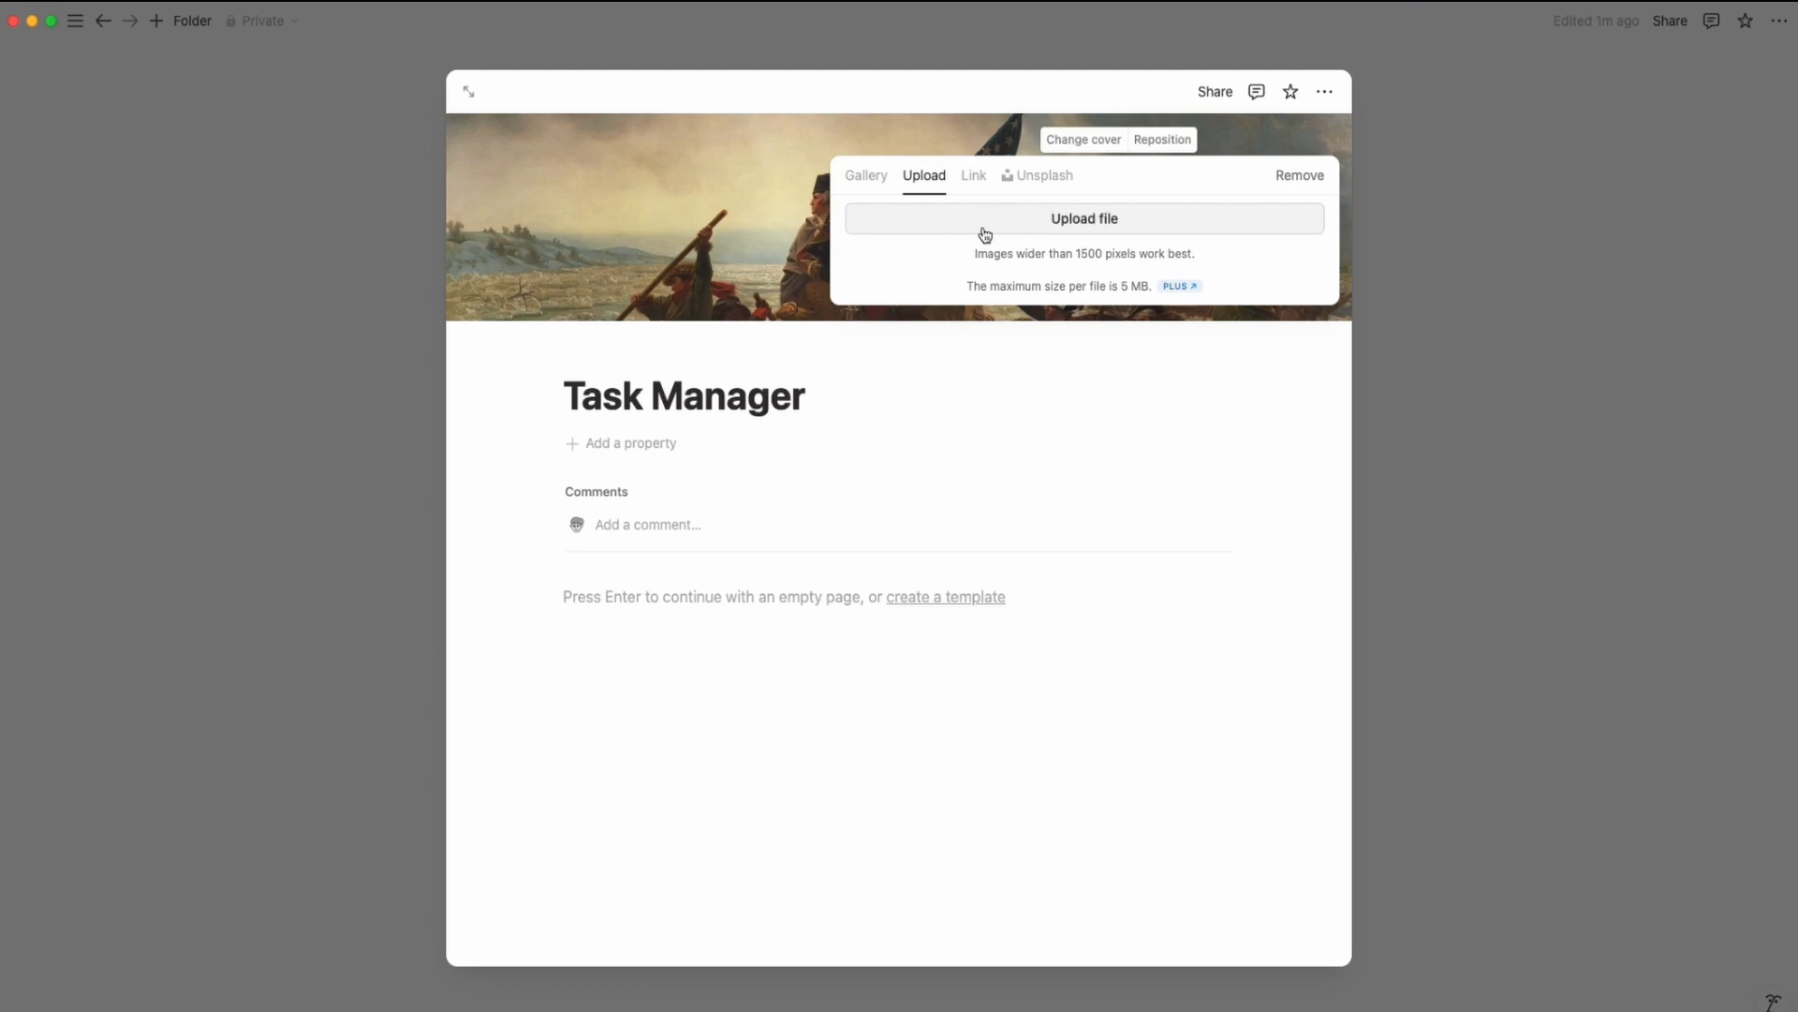
pyautogui.click(1083, 217)
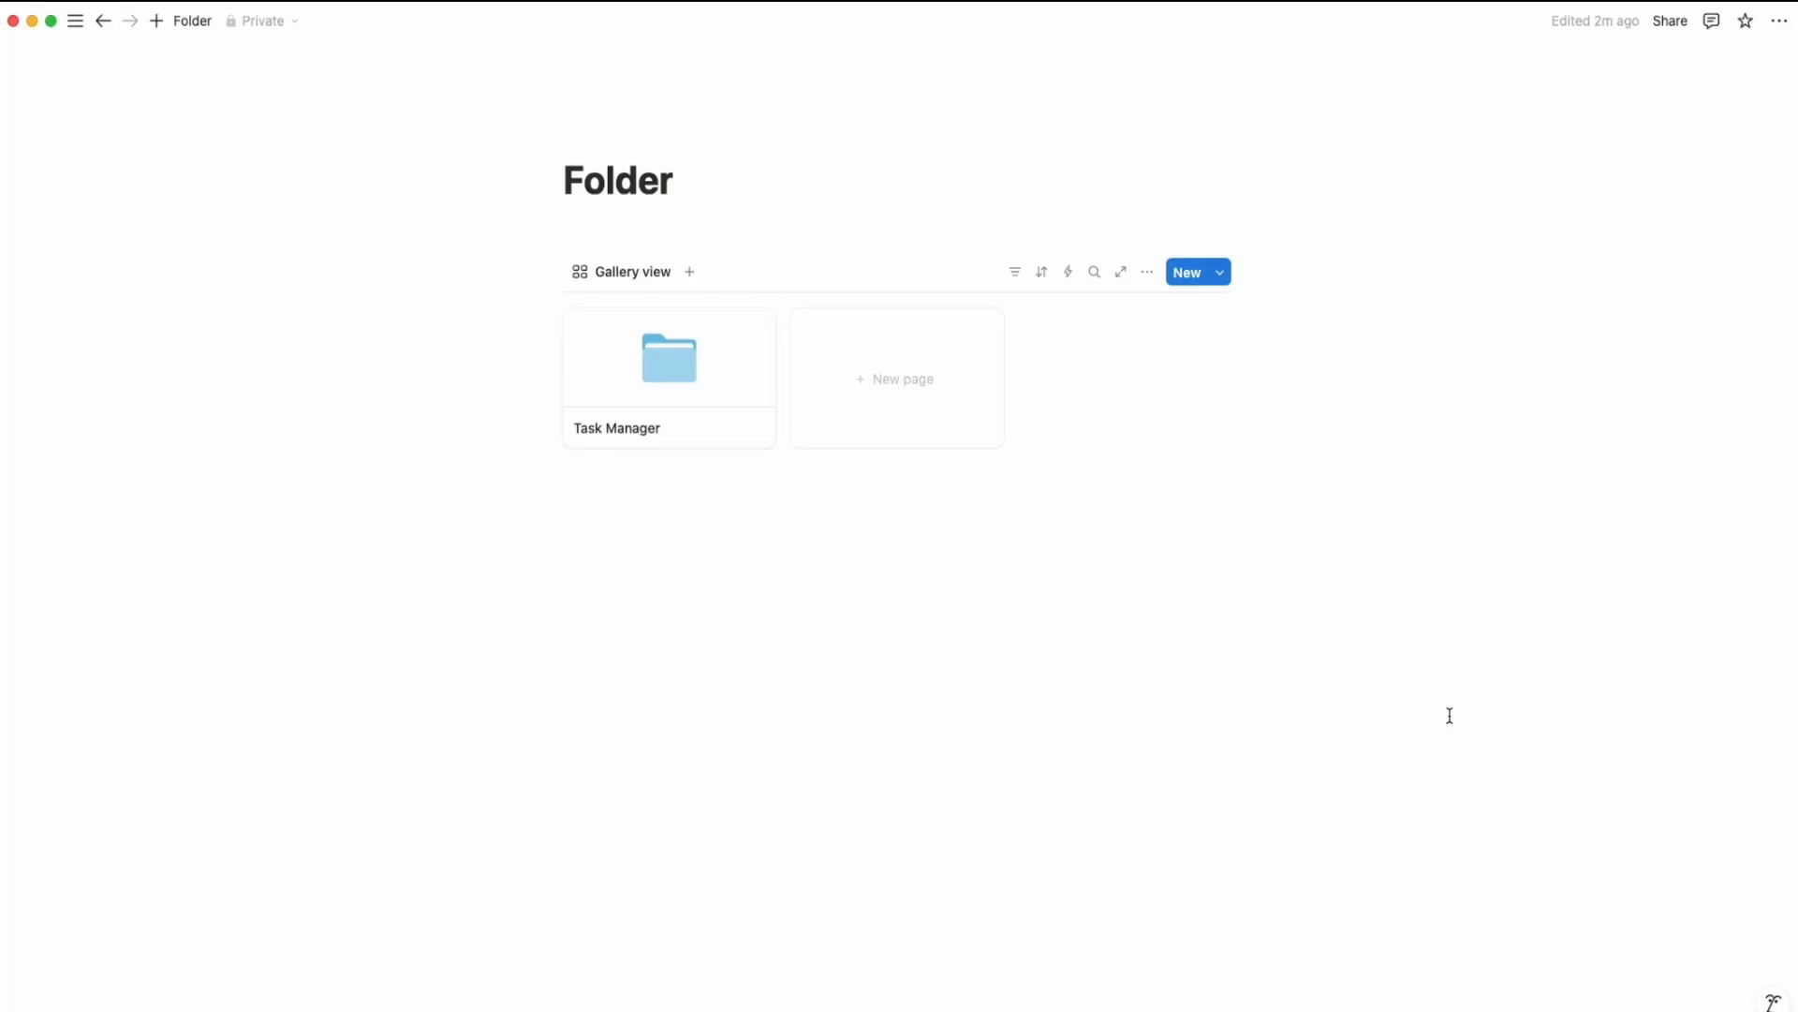
pyautogui.moveTo(609, 439)
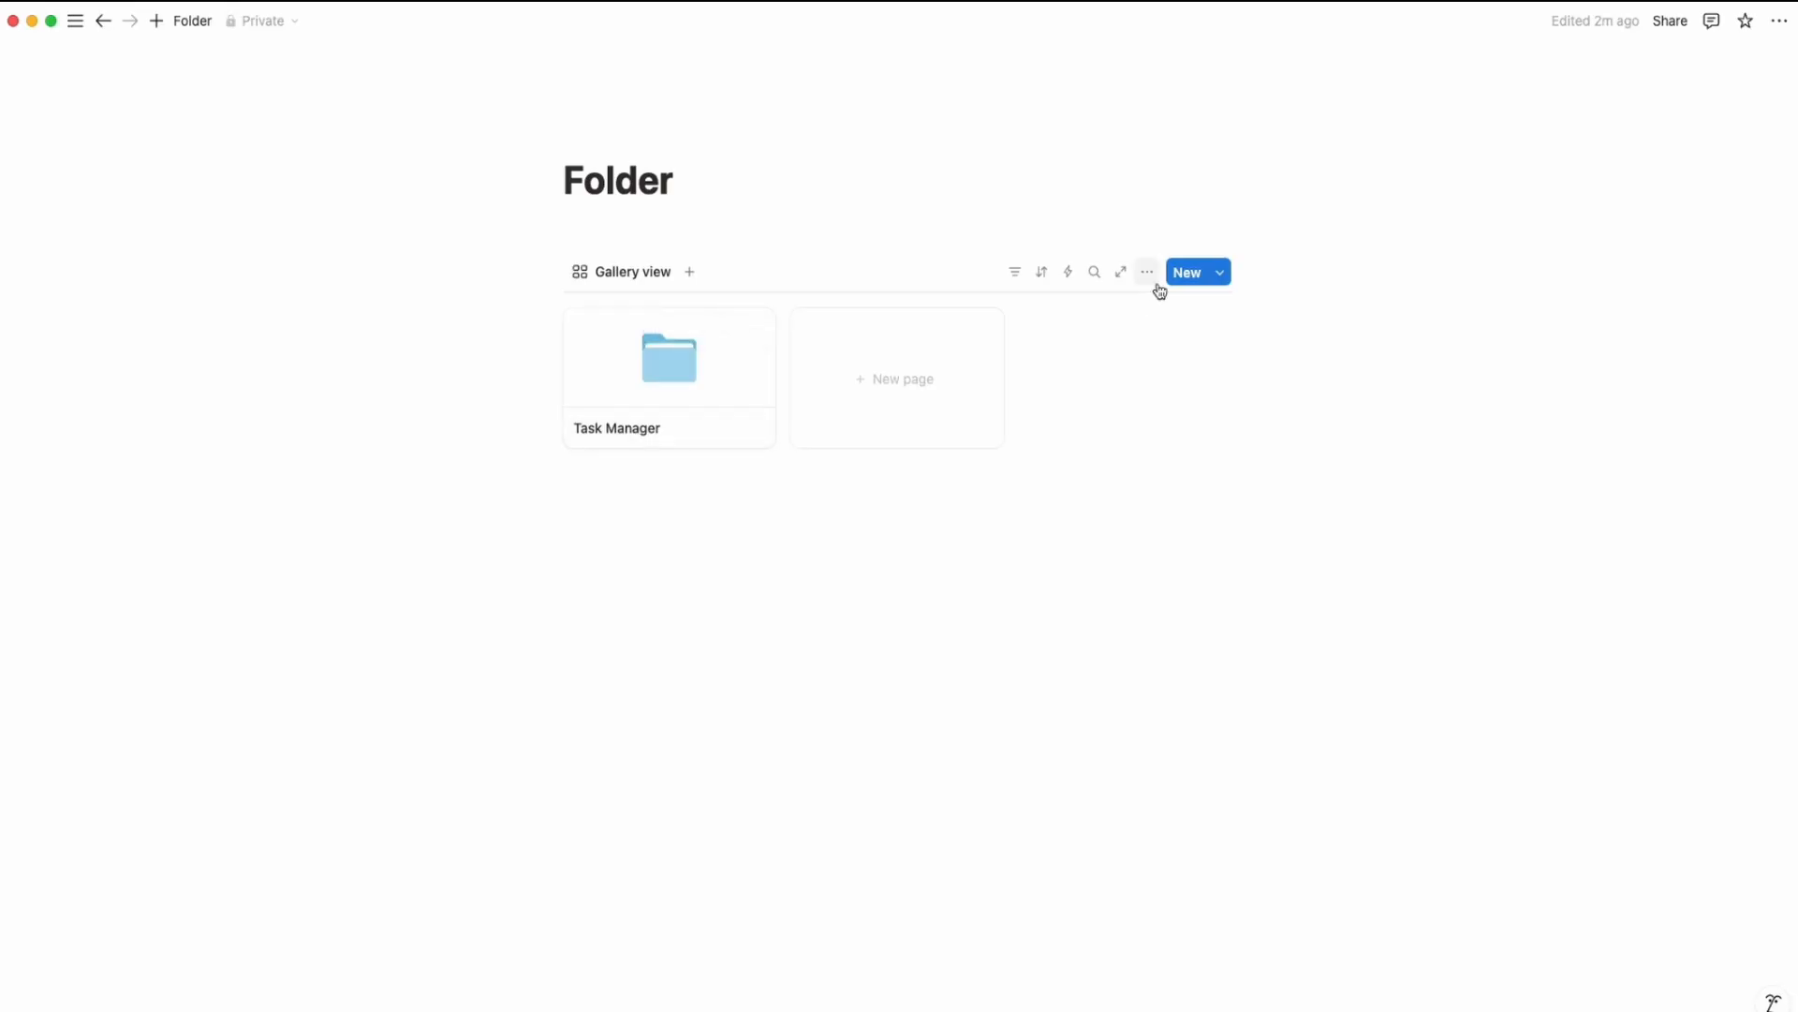
# Step: Show the gallery's card Properties settings, listing only Name as visible
pyautogui.click(1147, 272)
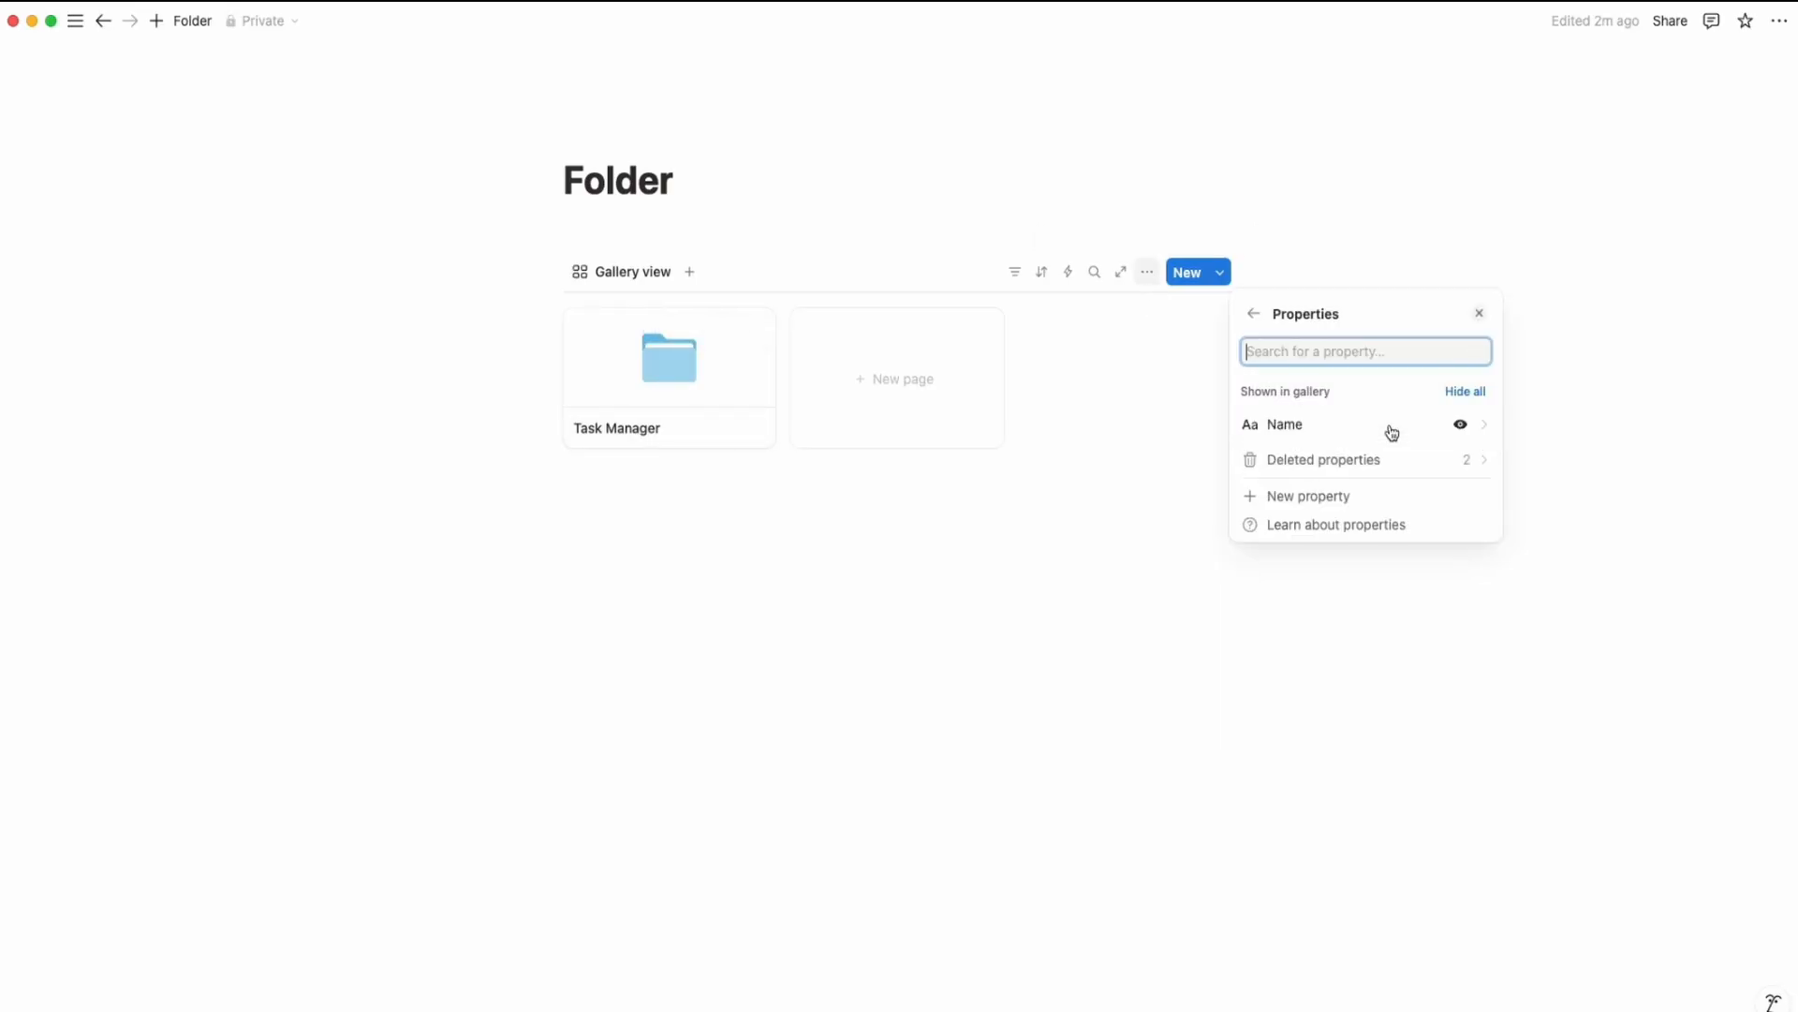